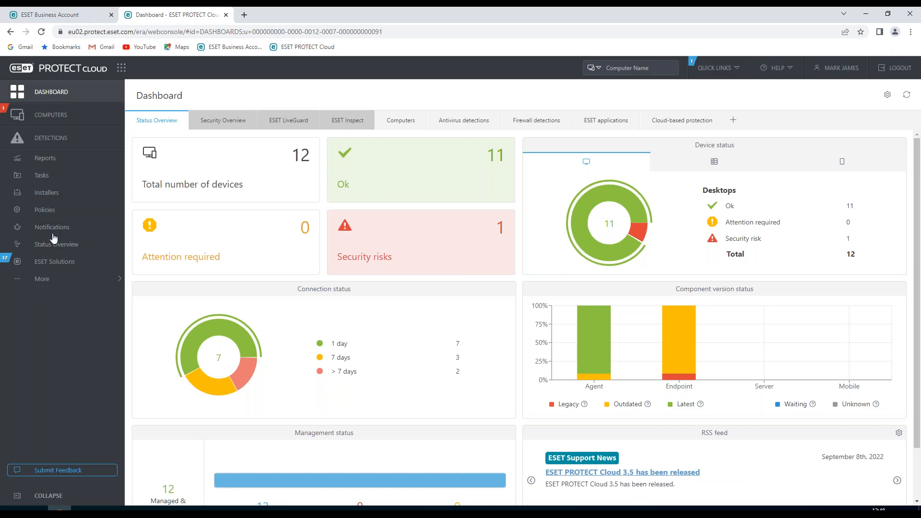
# Go to the Installers list from the left navigation menu.
pyautogui.click(47, 192)
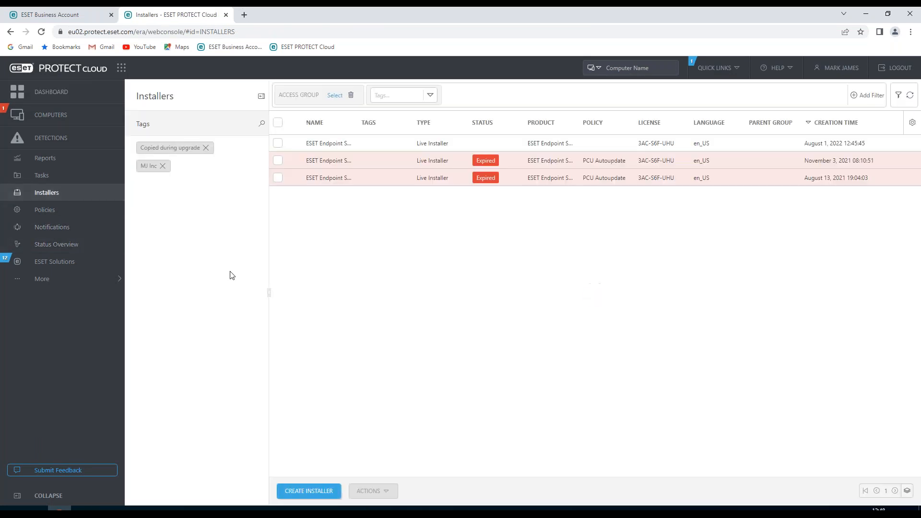
pyautogui.moveTo(264, 269)
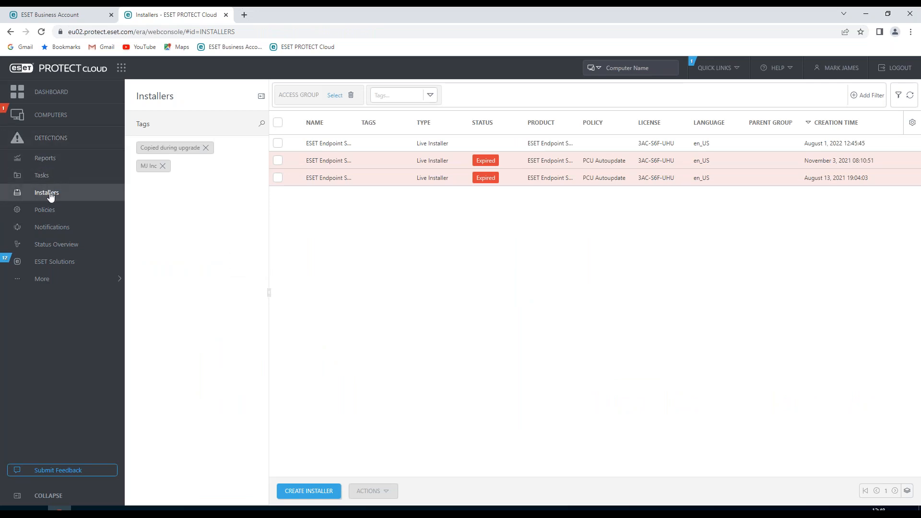
pyautogui.moveTo(348, 309)
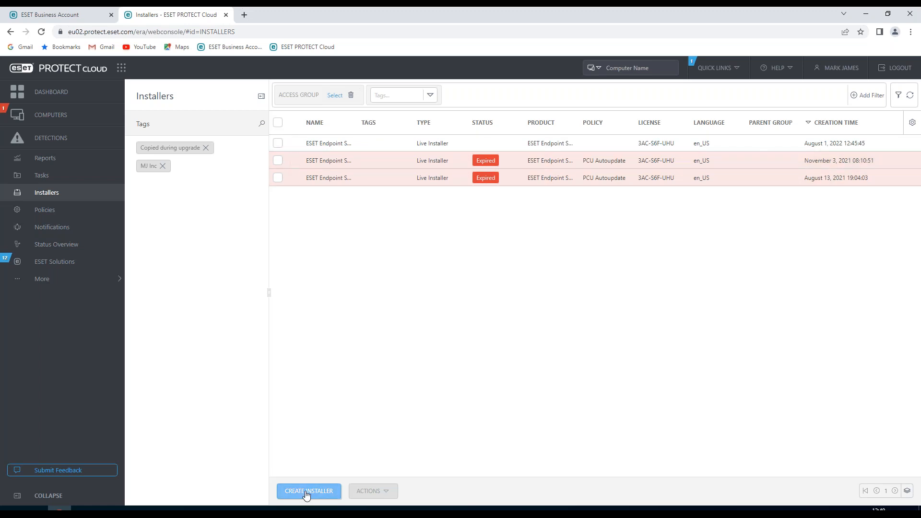
# Start a new installer and compare the macOS, Linux and Android/iOS platform tiles, ending on macOS.
pyautogui.click(308, 490)
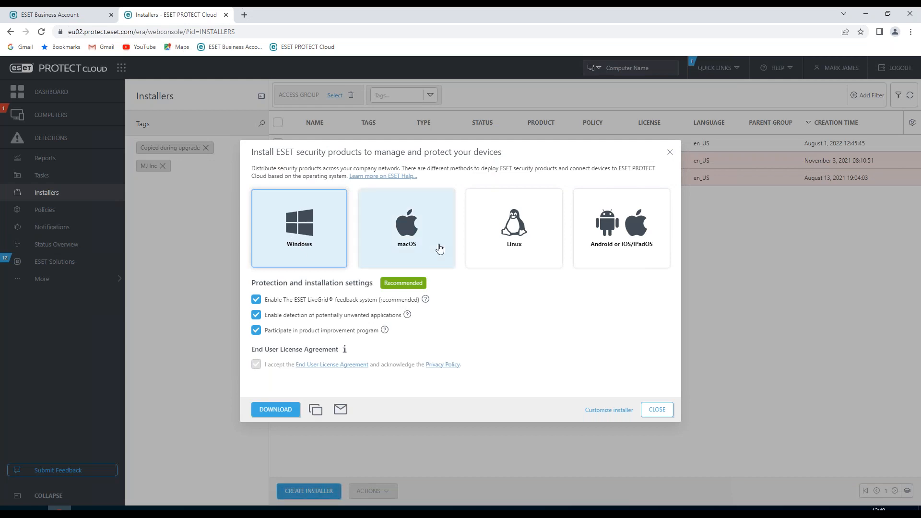
pyautogui.click(406, 228)
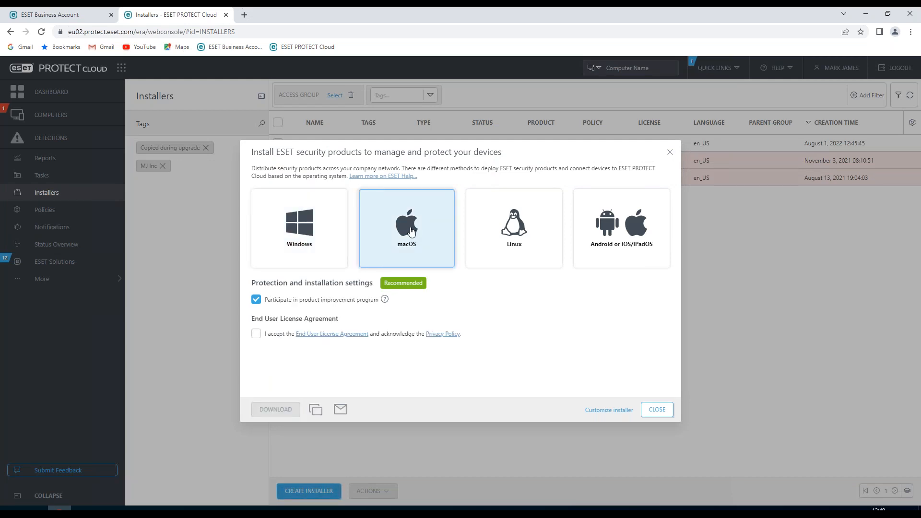
pyautogui.click(513, 228)
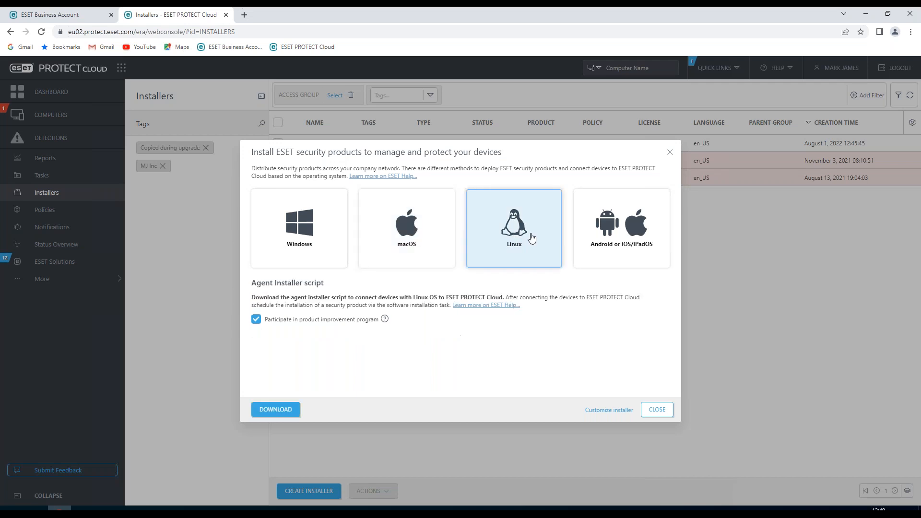
pyautogui.click(620, 228)
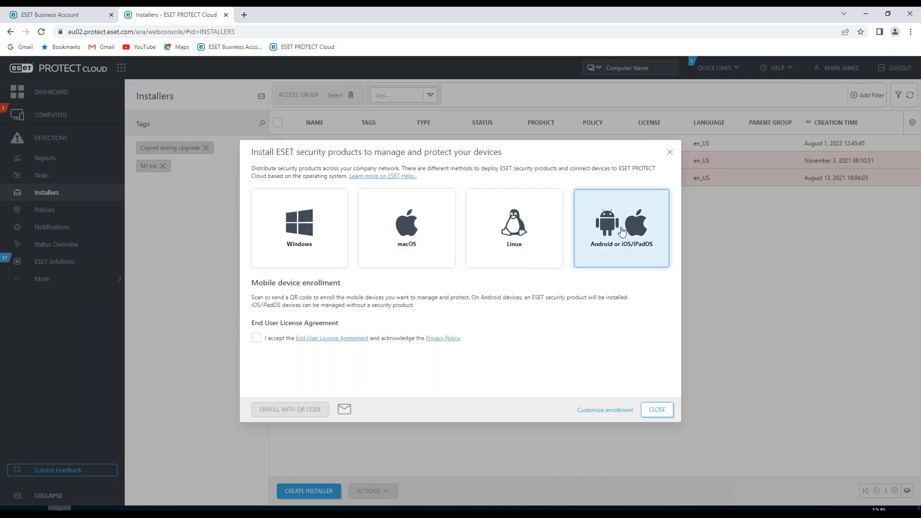
pyautogui.moveTo(630, 233)
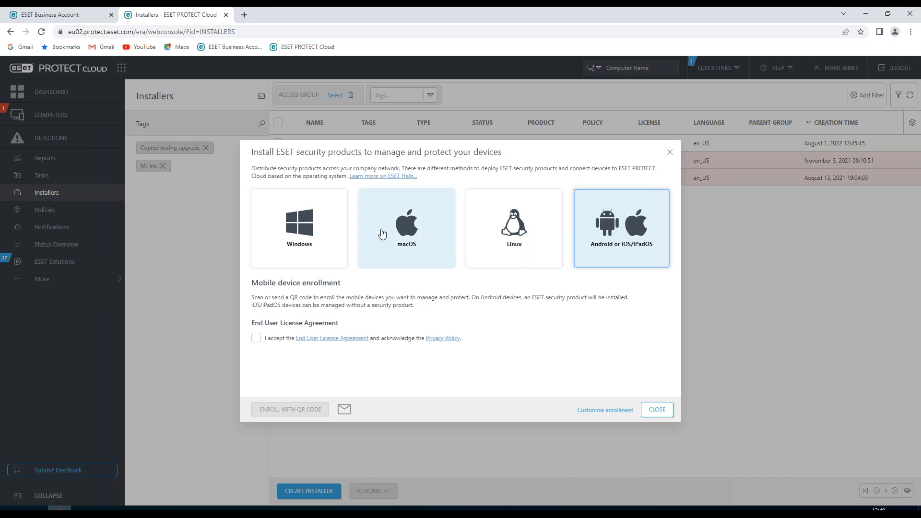
pyautogui.moveTo(419, 234)
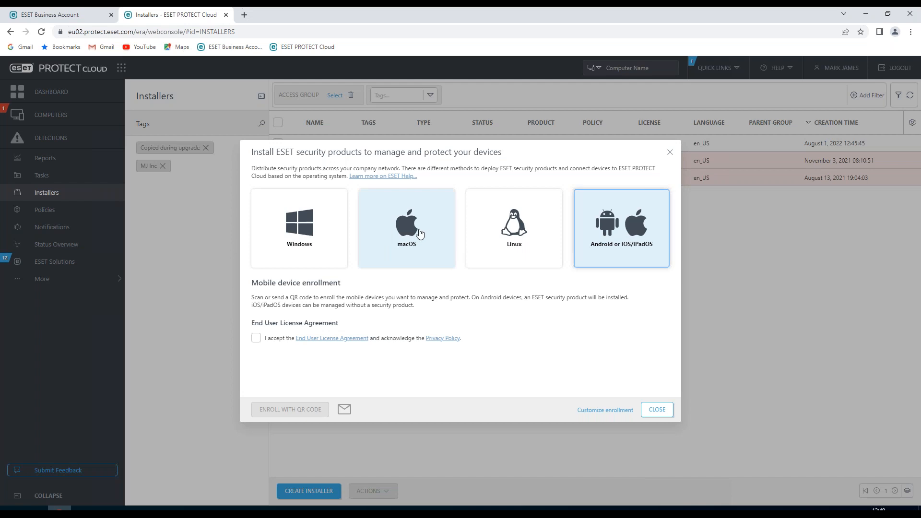
pyautogui.moveTo(313, 351)
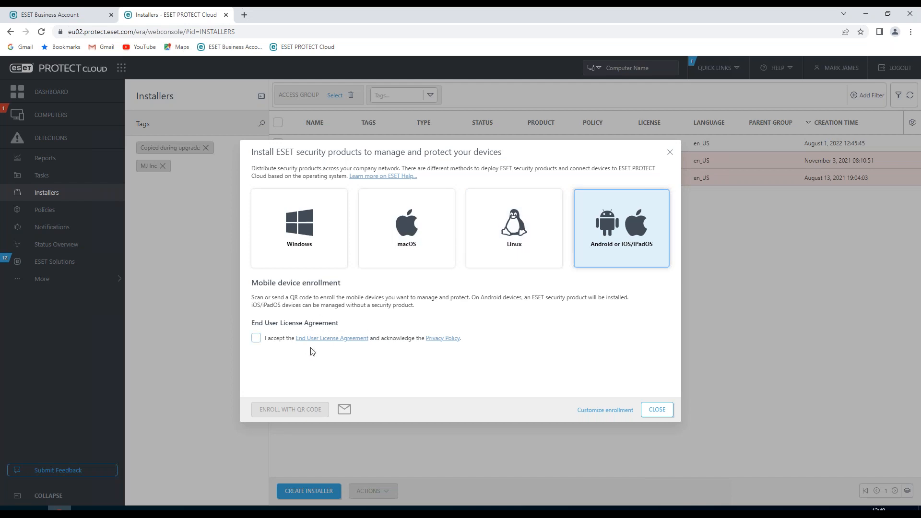
pyautogui.click(513, 228)
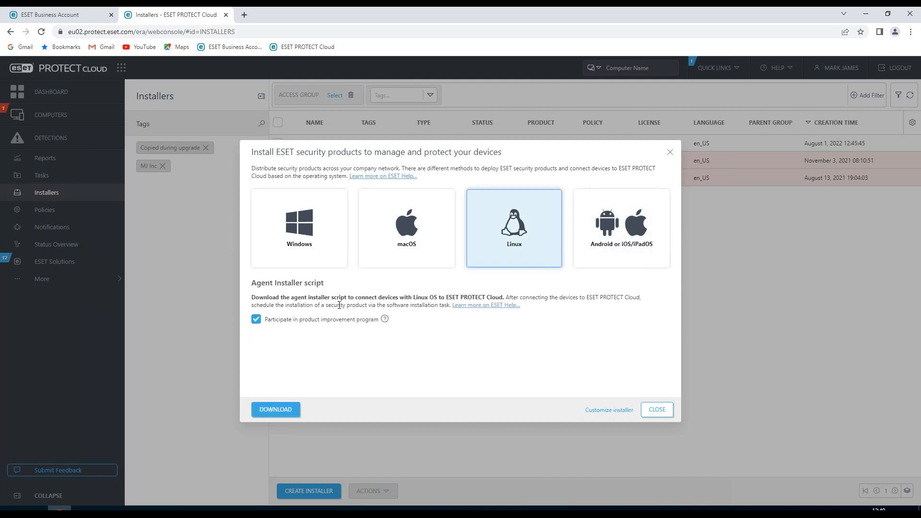
pyautogui.click(406, 227)
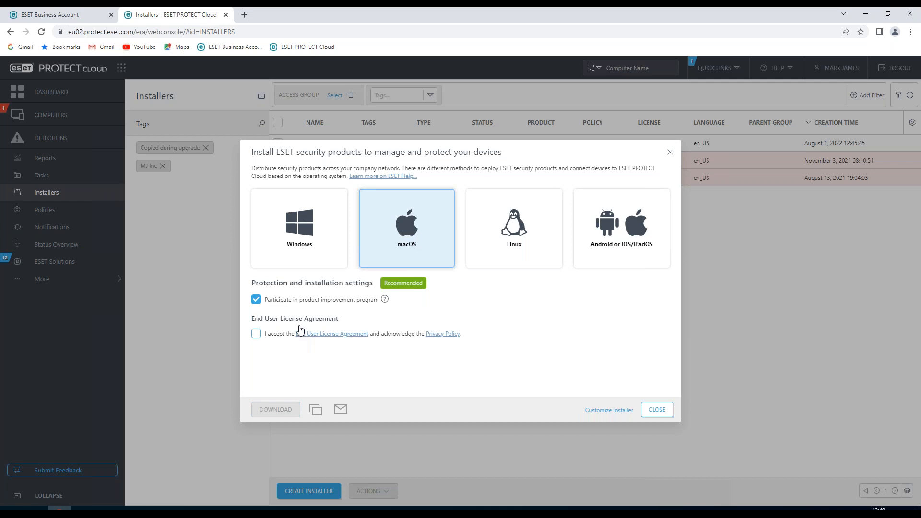
# Choose Windows as the target platform, keeping the recommended protection settings checked.
pyautogui.click(298, 228)
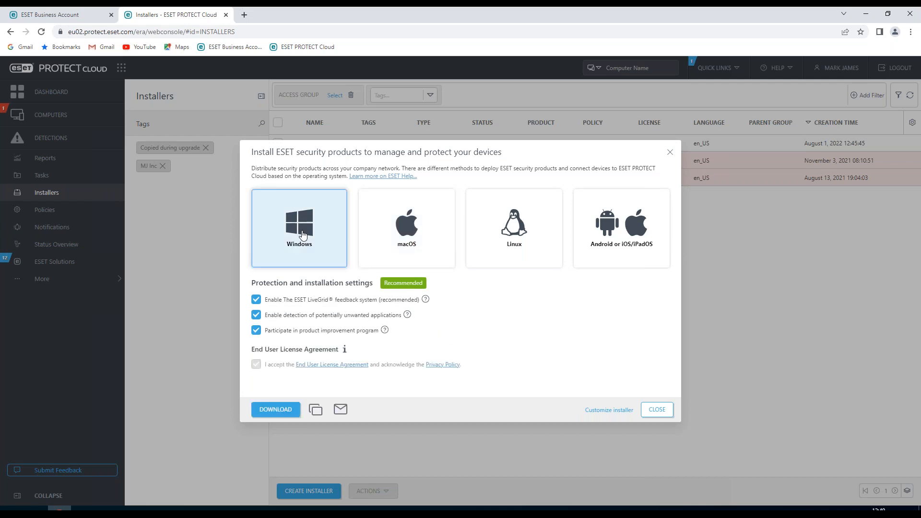
pyautogui.moveTo(360, 304)
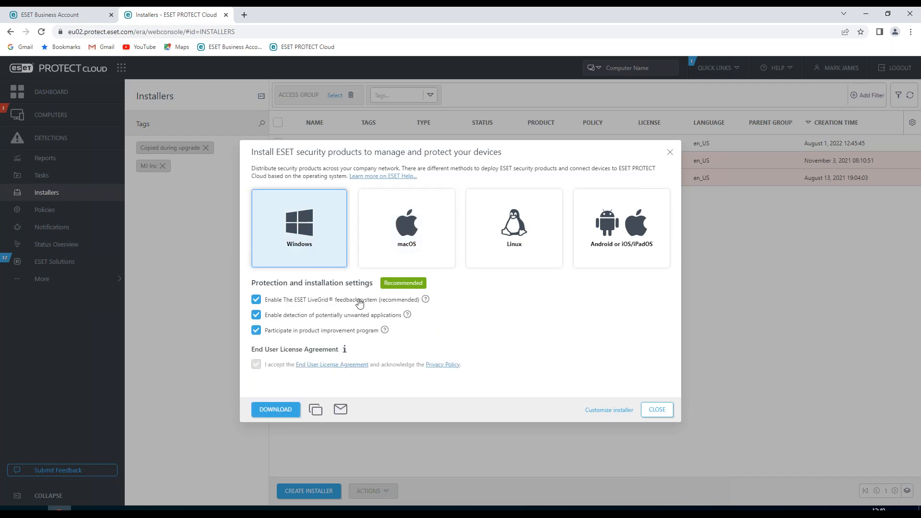
pyautogui.moveTo(415, 292)
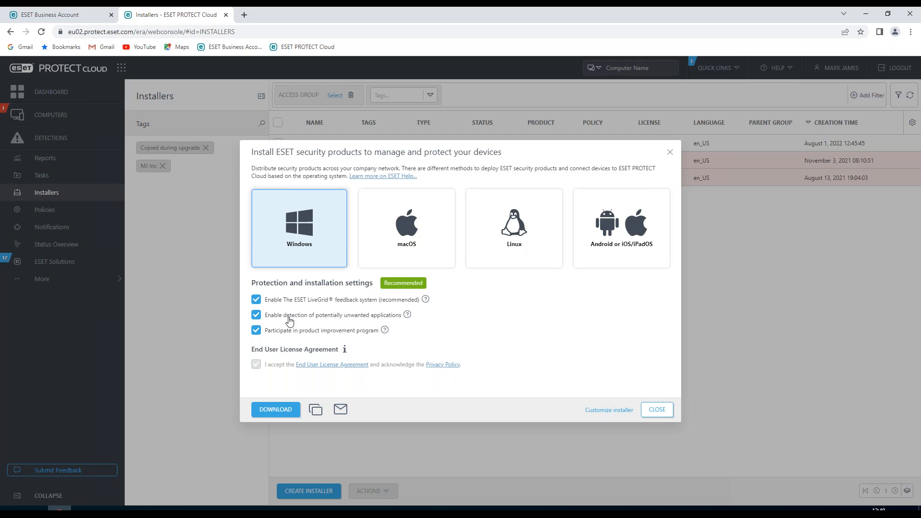
pyautogui.moveTo(309, 307)
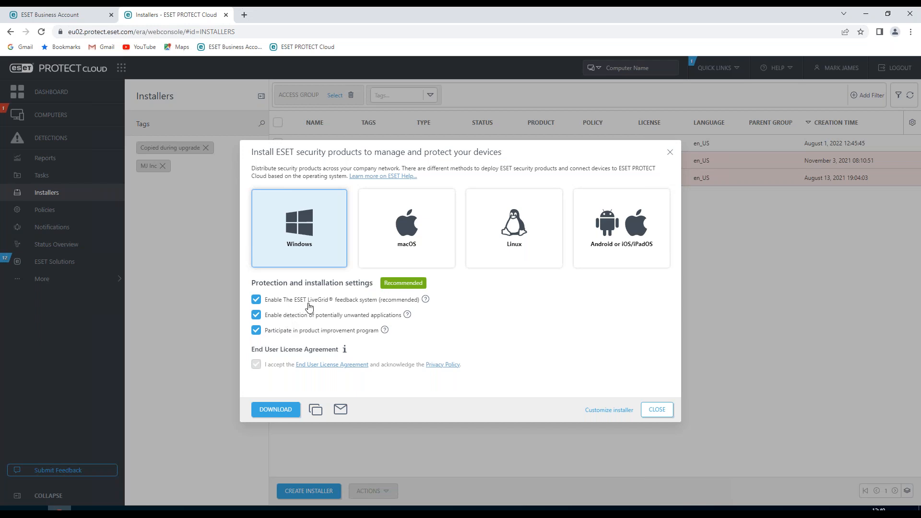
pyautogui.moveTo(304, 317)
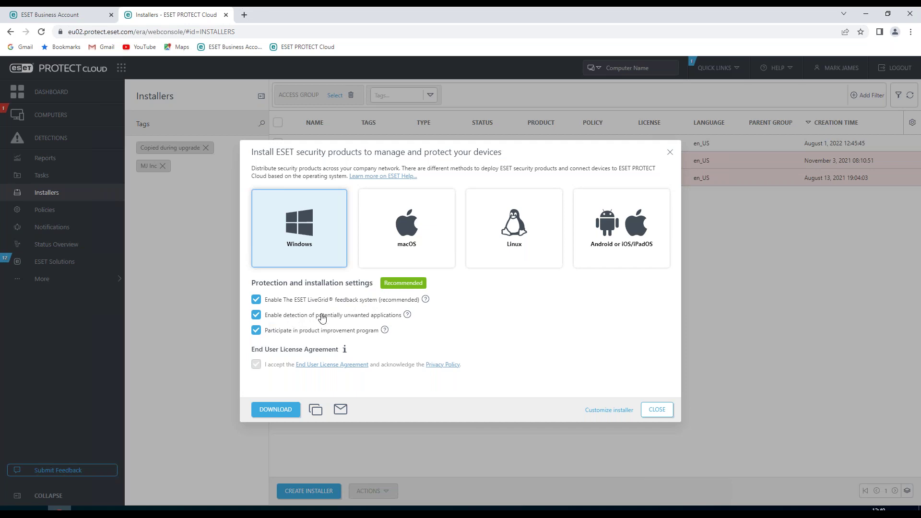
pyautogui.moveTo(377, 319)
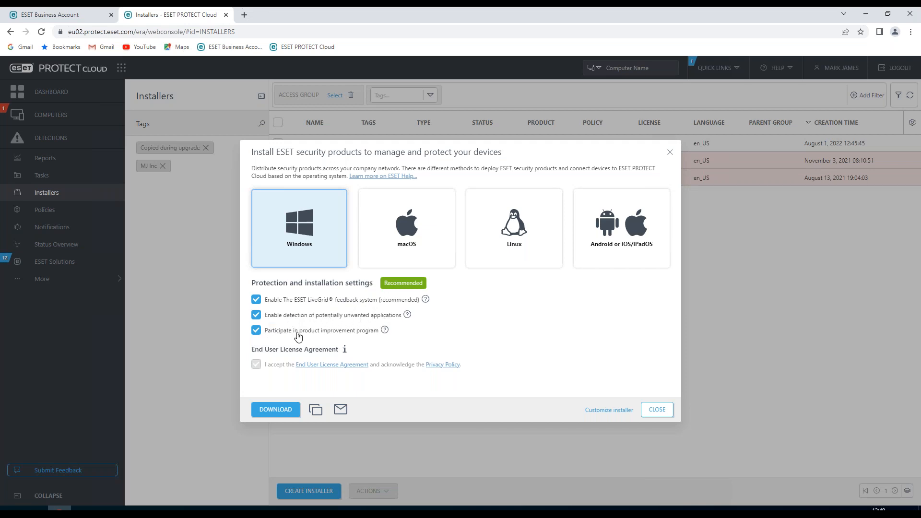
pyautogui.moveTo(384, 332)
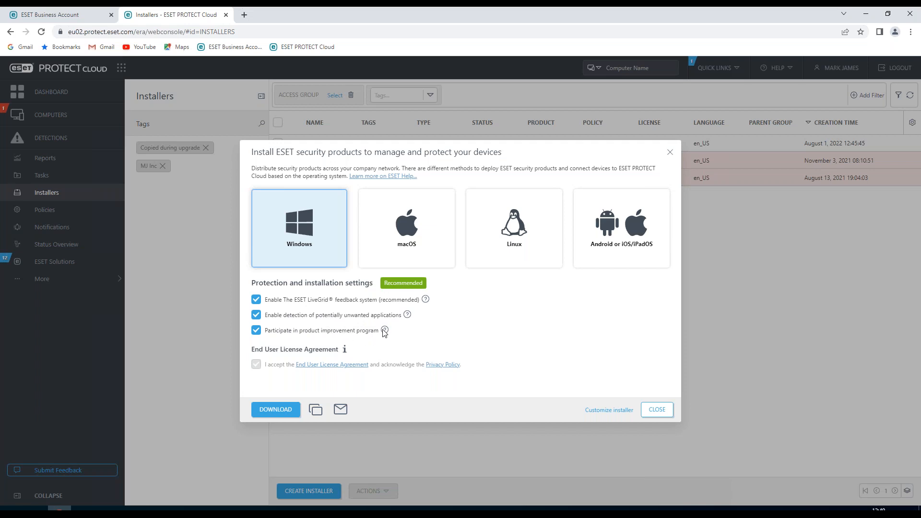
pyautogui.moveTo(410, 341)
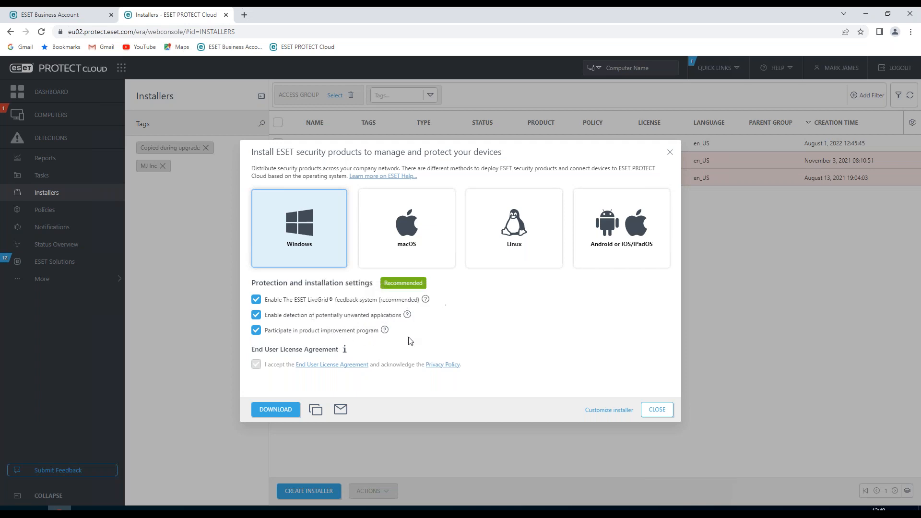
pyautogui.moveTo(407, 316)
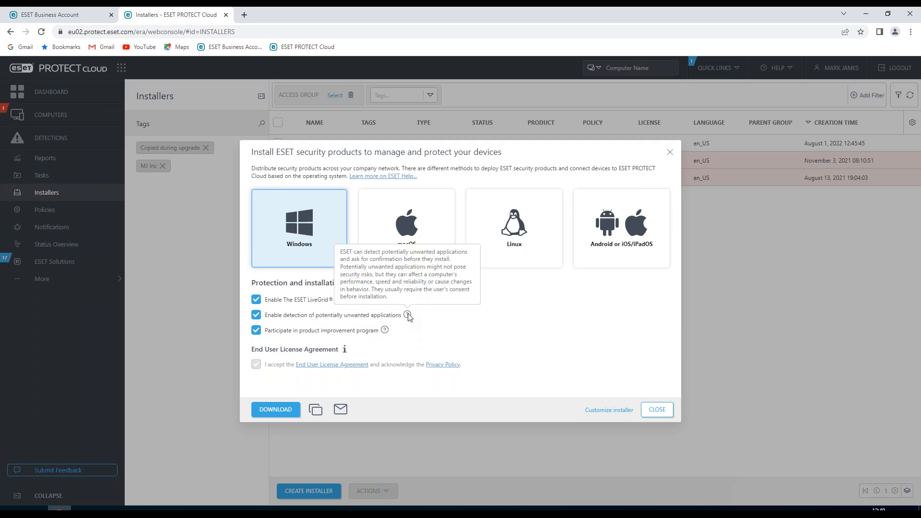
pyautogui.moveTo(426, 299)
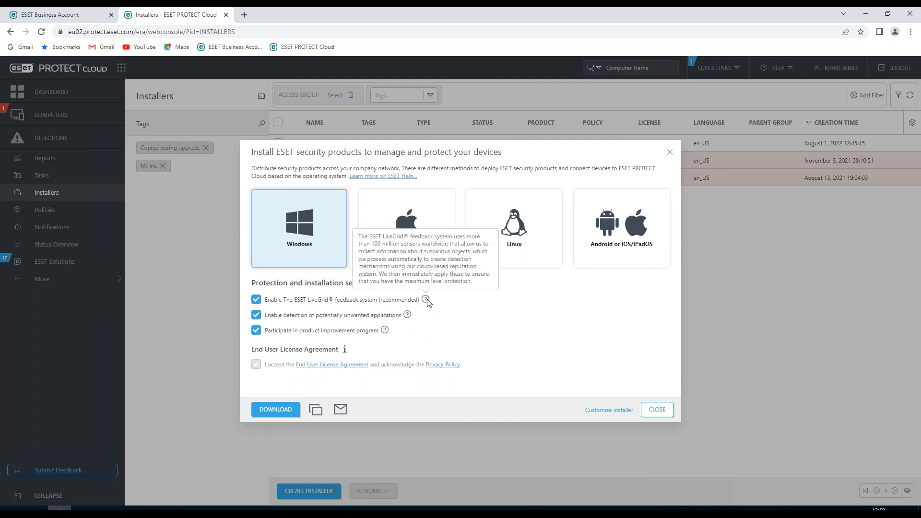
pyautogui.moveTo(353, 386)
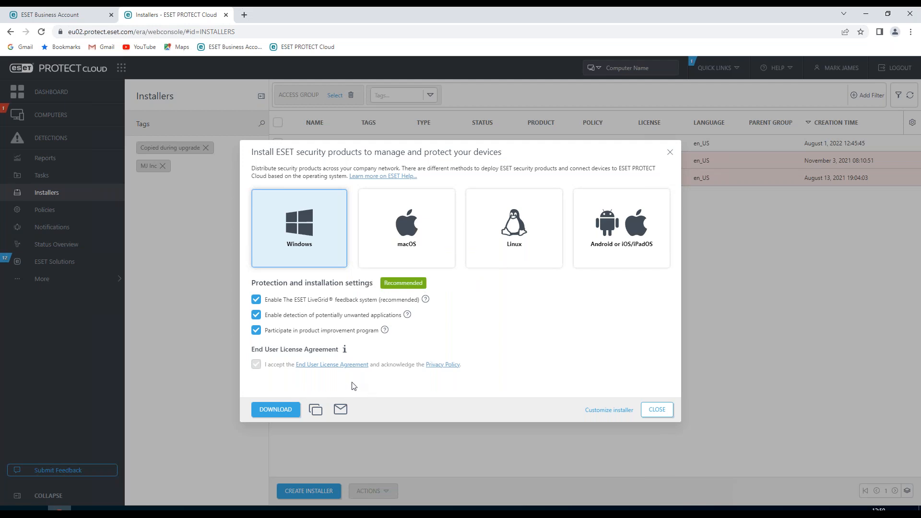
pyautogui.moveTo(433, 386)
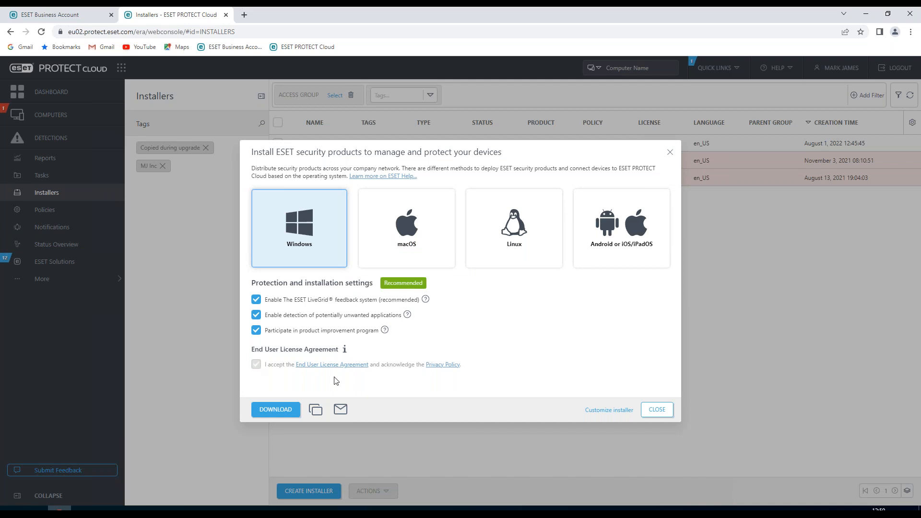
pyautogui.moveTo(346, 350)
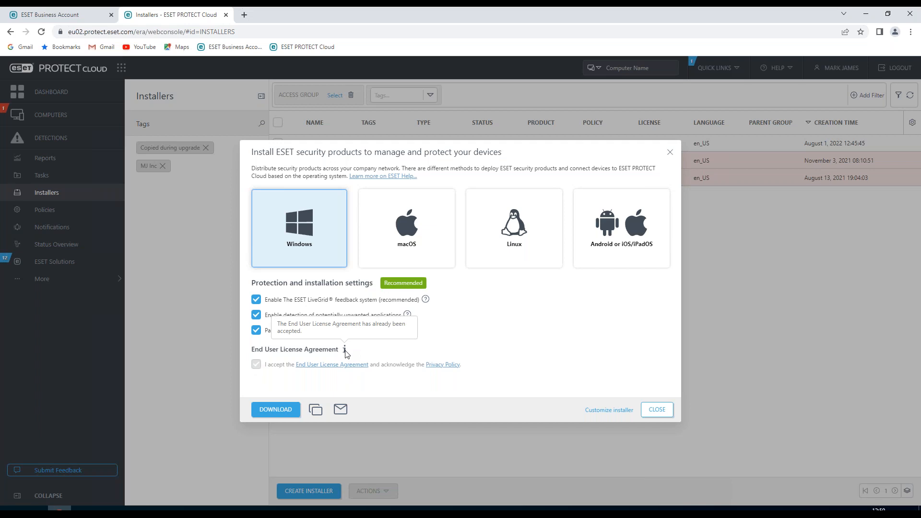
pyautogui.moveTo(380, 386)
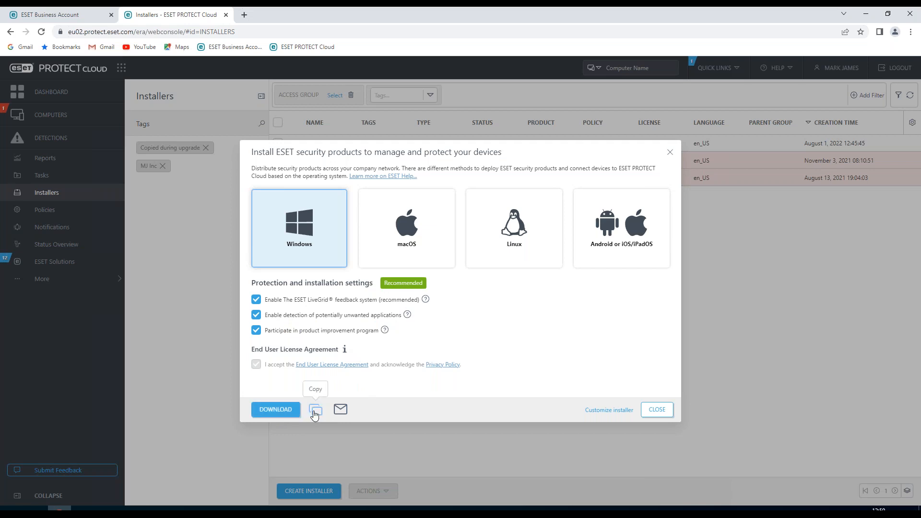
pyautogui.moveTo(341, 410)
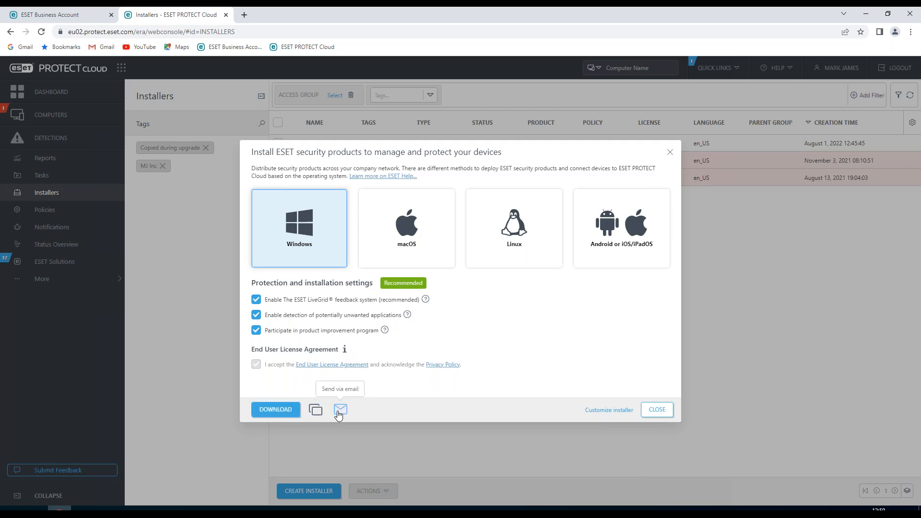
pyautogui.moveTo(609, 414)
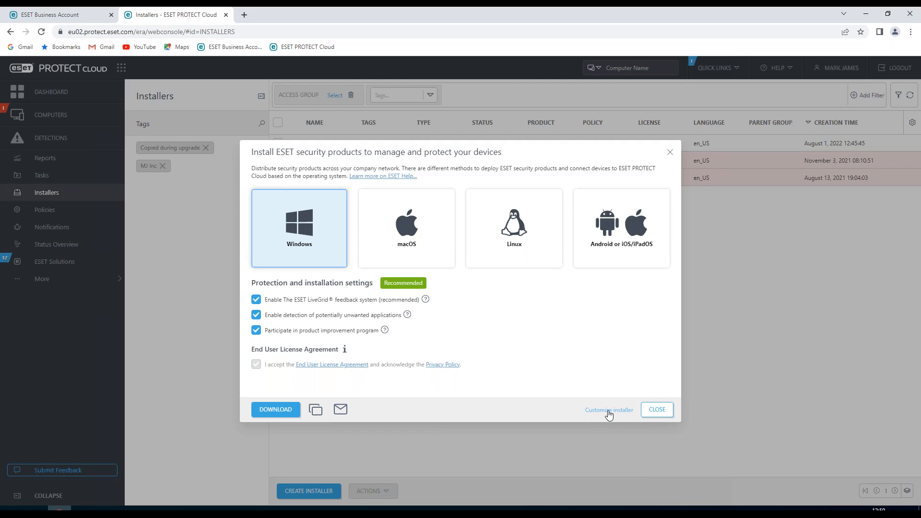
# Launch the full Create Installer wizard for Windows via Customize installer.
pyautogui.click(609, 409)
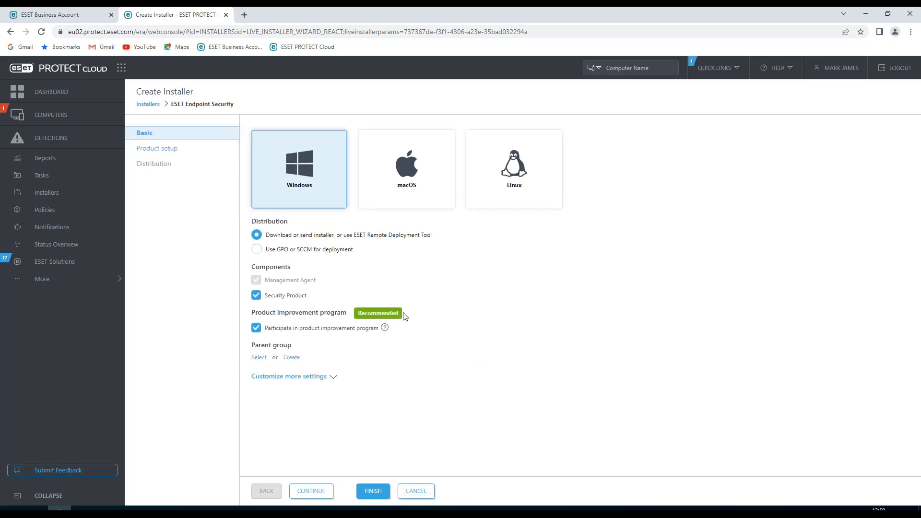
pyautogui.moveTo(152, 138)
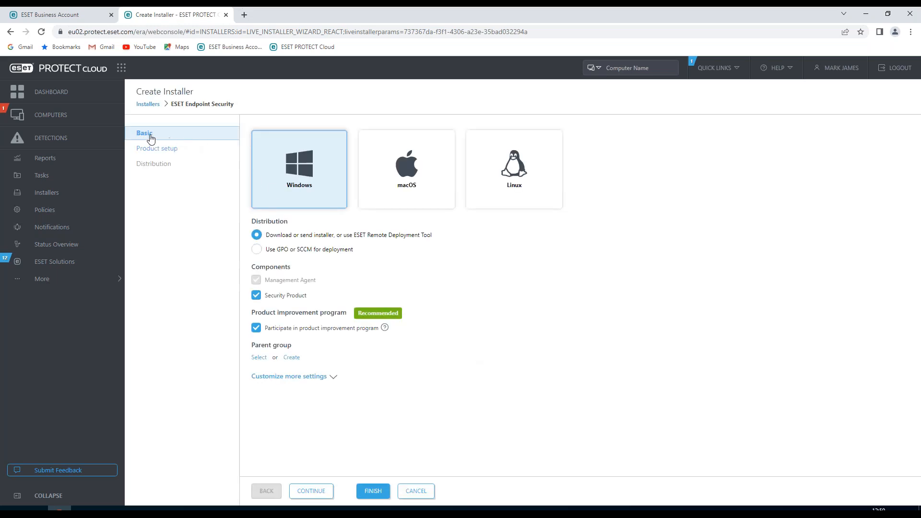
pyautogui.moveTo(319, 256)
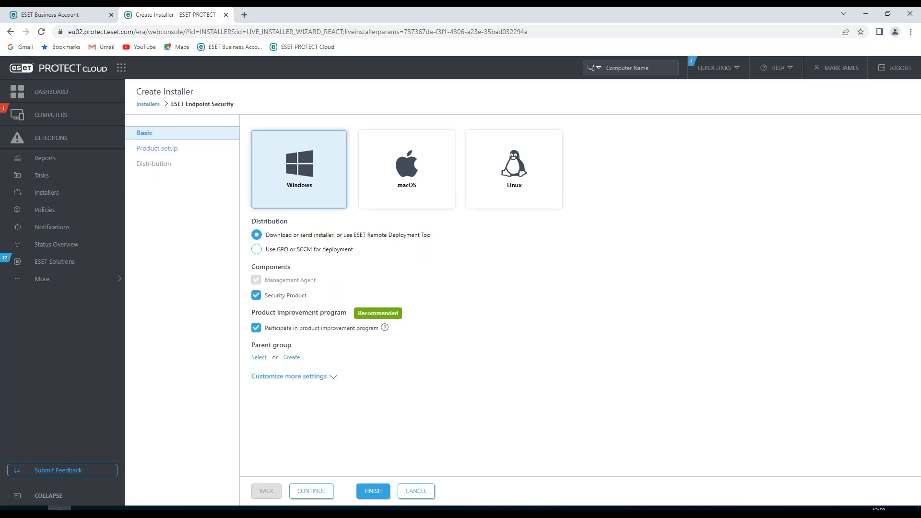
pyautogui.moveTo(303, 249)
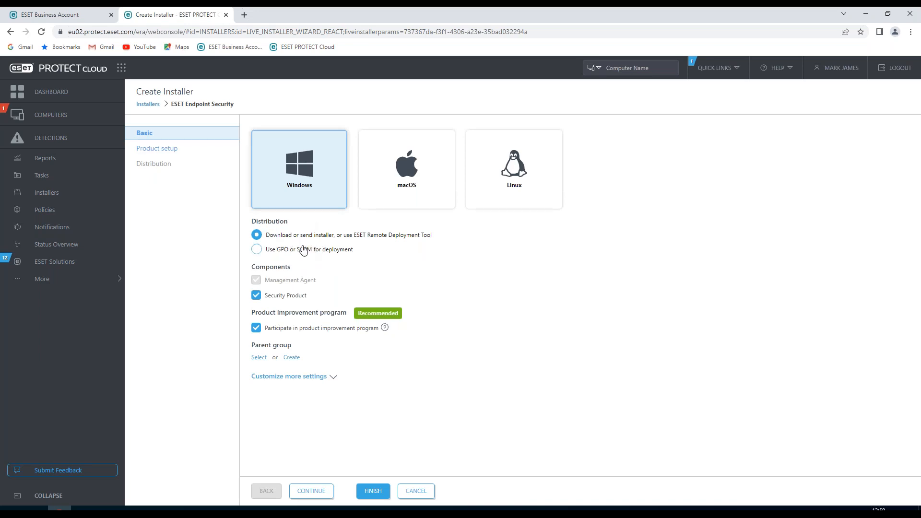
pyautogui.moveTo(309, 241)
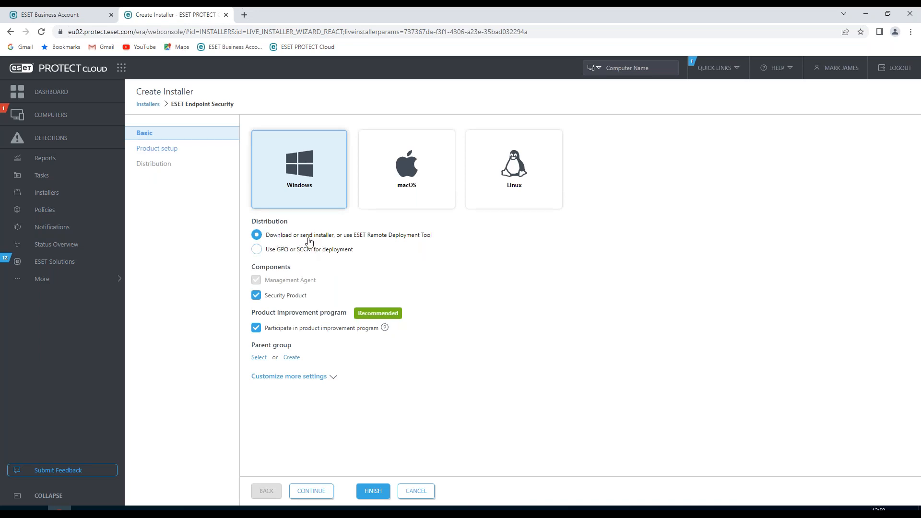
pyautogui.moveTo(354, 236)
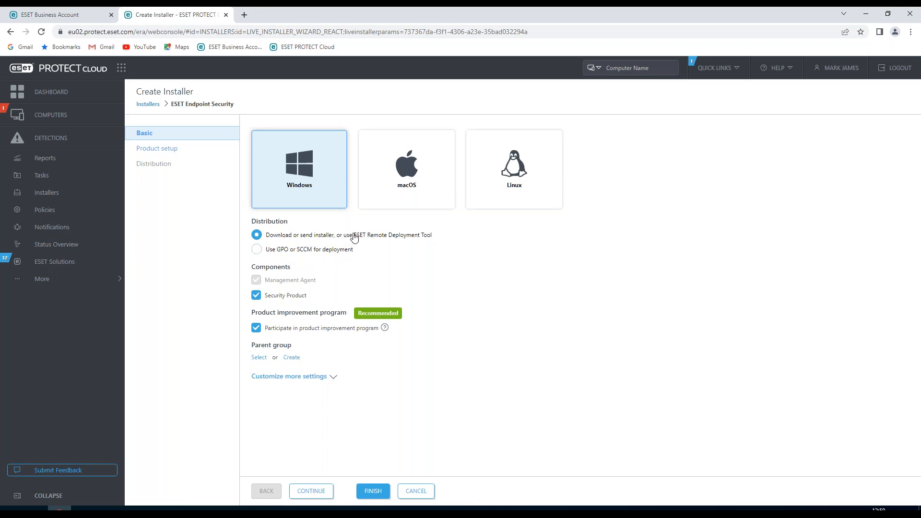
pyautogui.moveTo(434, 239)
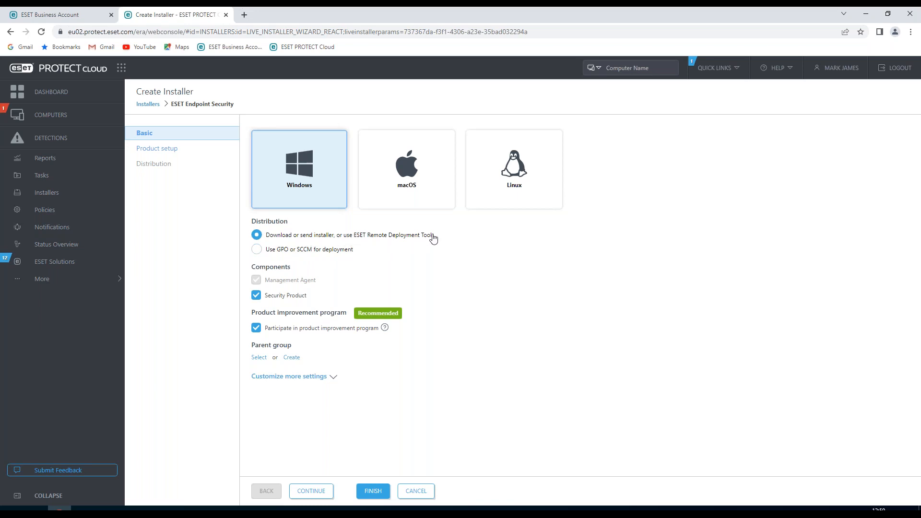
pyautogui.moveTo(305, 257)
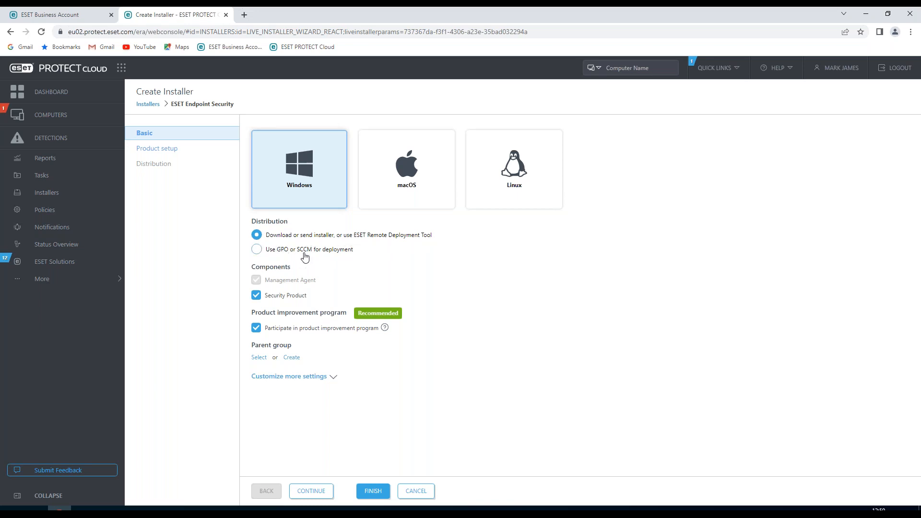
pyautogui.moveTo(332, 256)
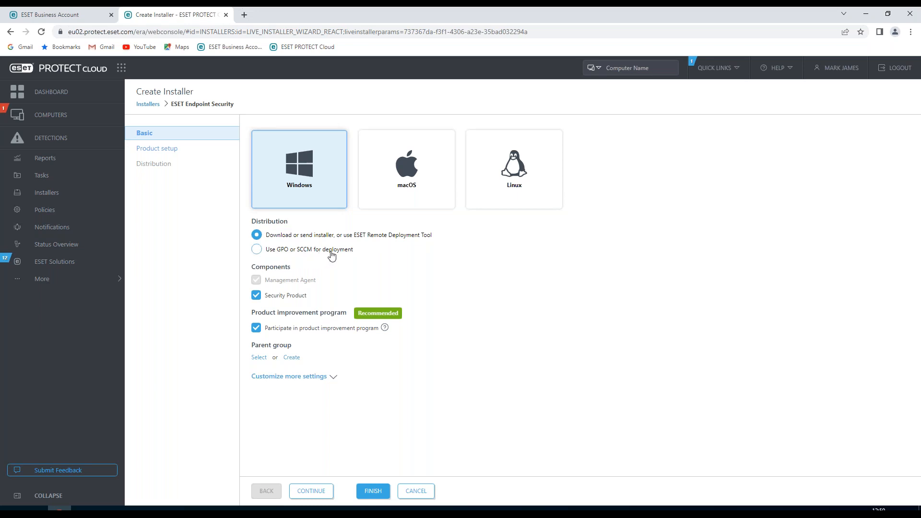
pyautogui.moveTo(298, 311)
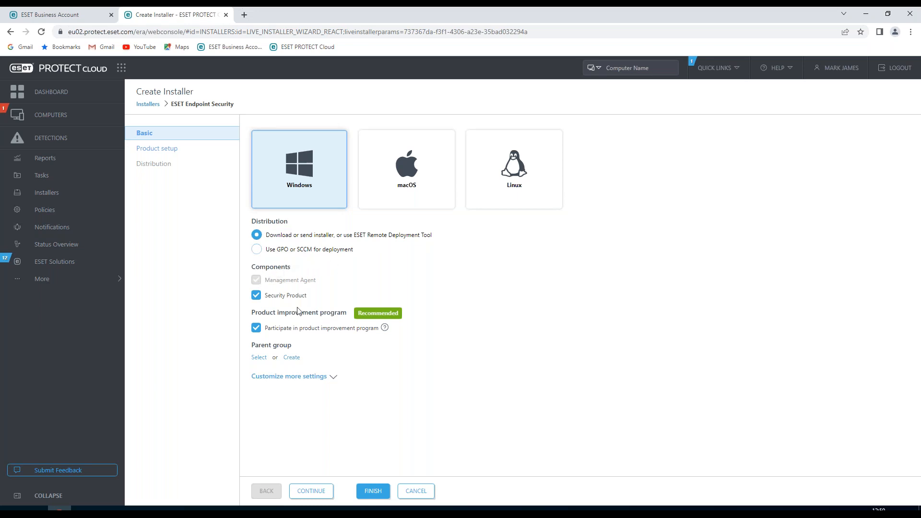
pyautogui.moveTo(256, 280)
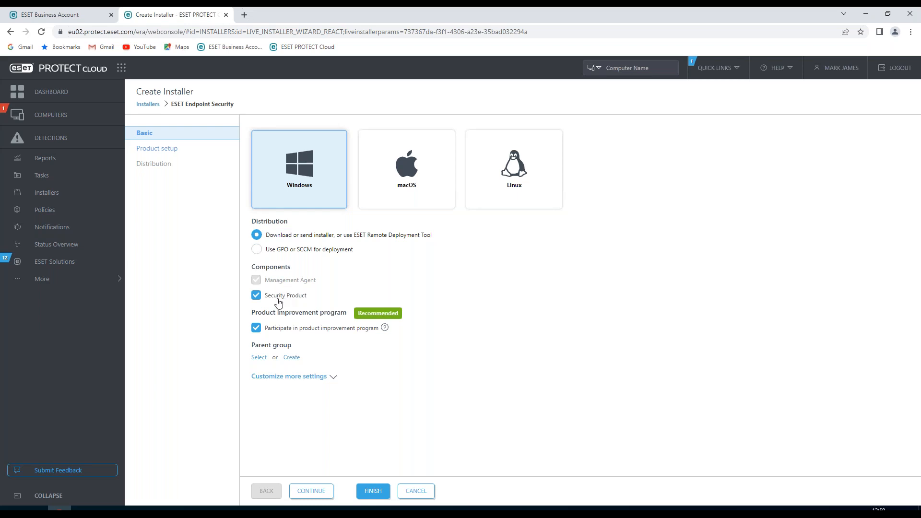
pyautogui.moveTo(274, 306)
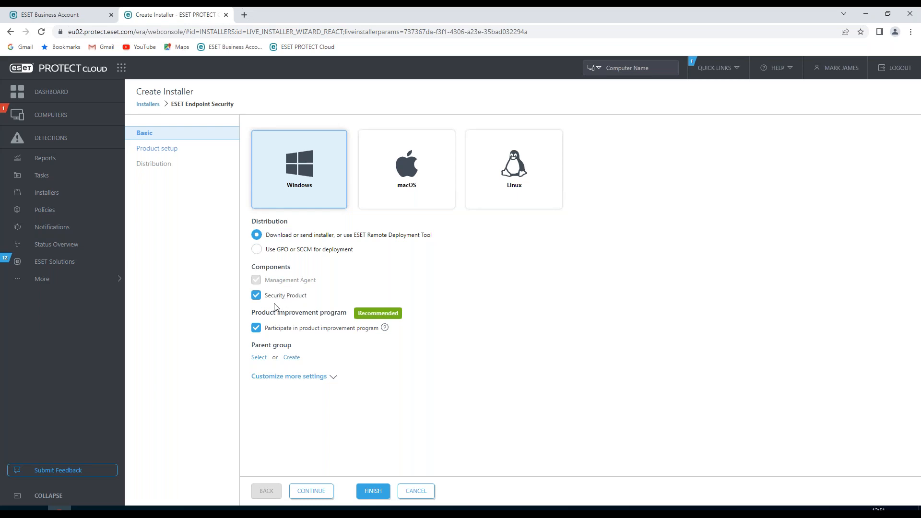
pyautogui.moveTo(332, 337)
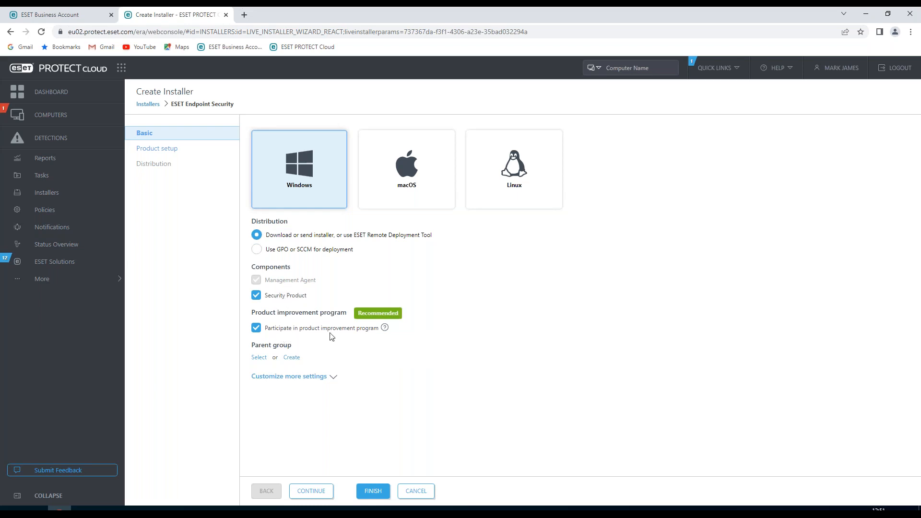
pyautogui.moveTo(326, 345)
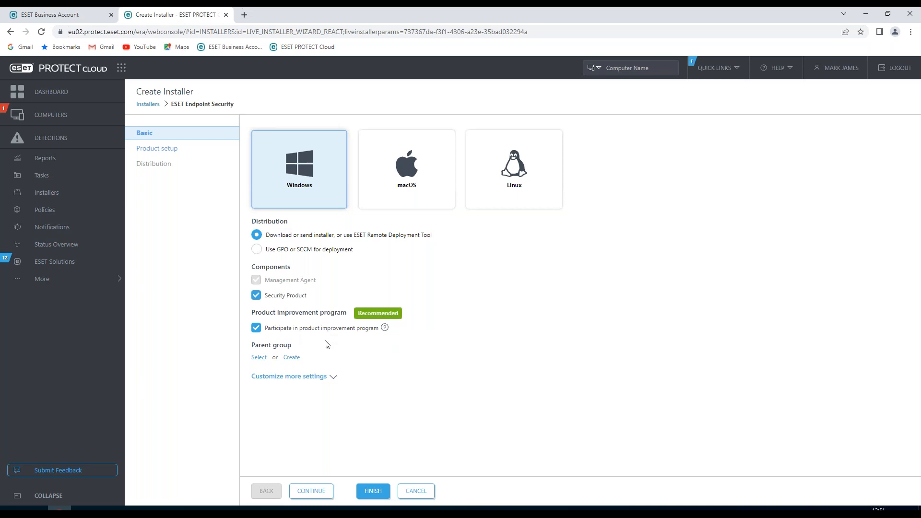
pyautogui.moveTo(279, 361)
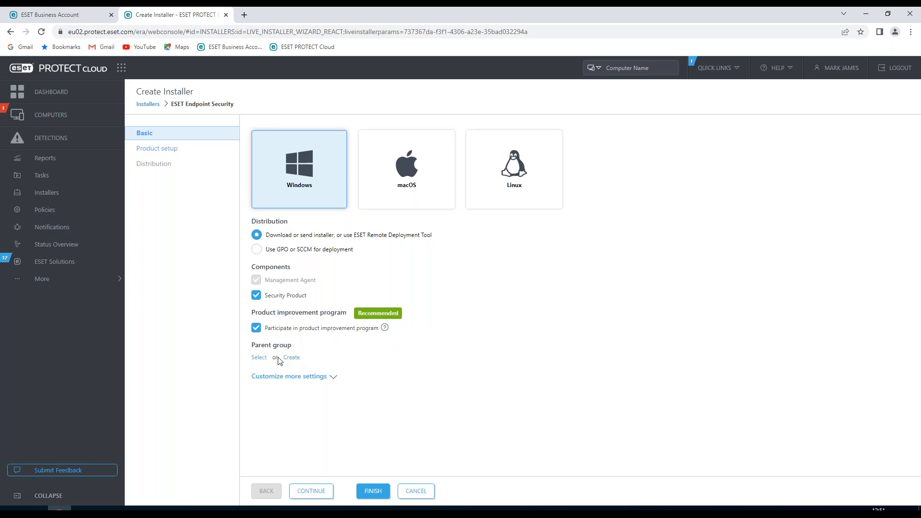
pyautogui.moveTo(296, 382)
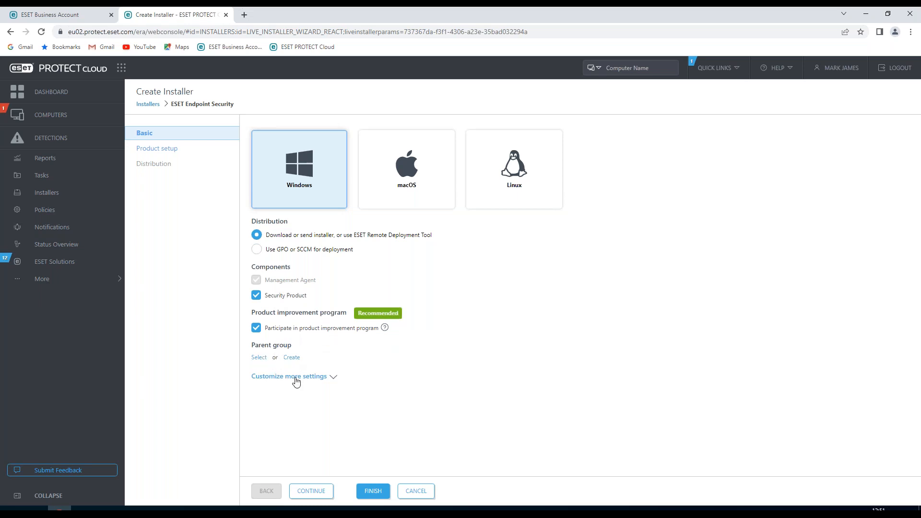
# Reveal the extra Basic settings, leaving the name ESET Endpoint Security and HTTP proxy disabled.
pyautogui.click(288, 376)
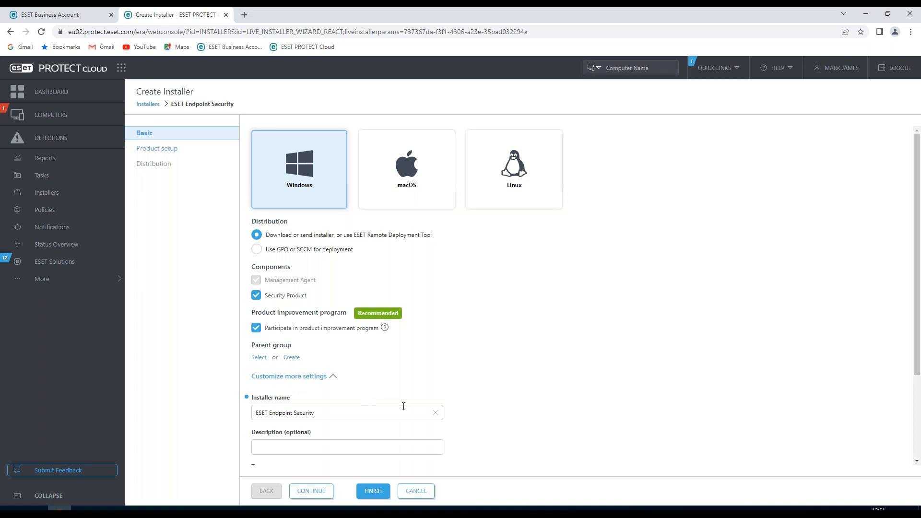
pyautogui.scroll(-3)
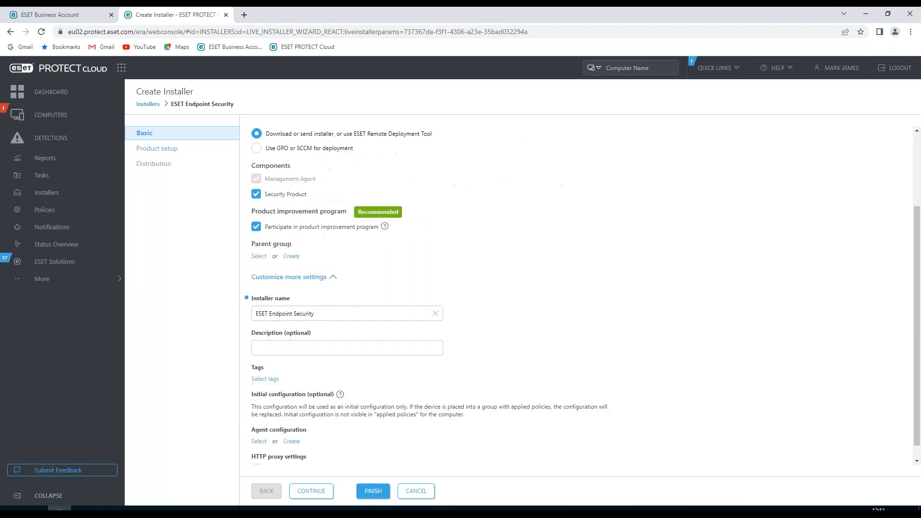
pyautogui.scroll(-3)
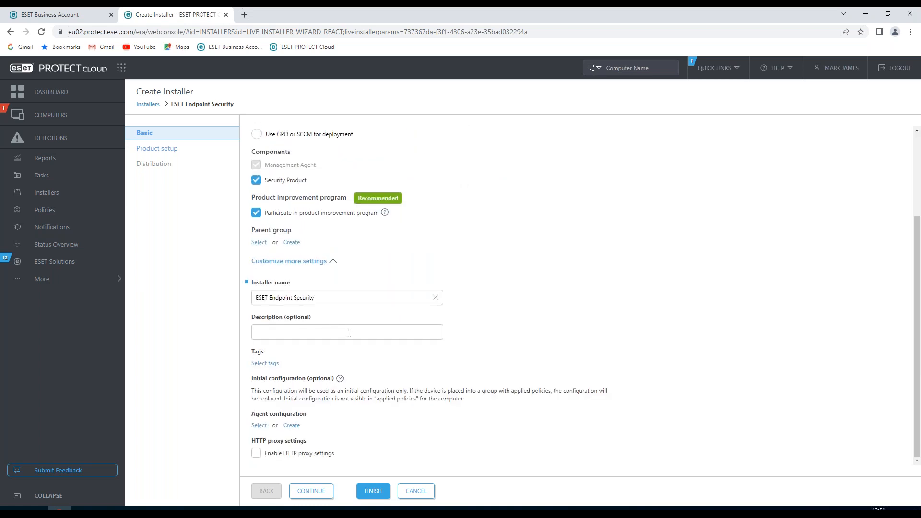
pyautogui.moveTo(261, 370)
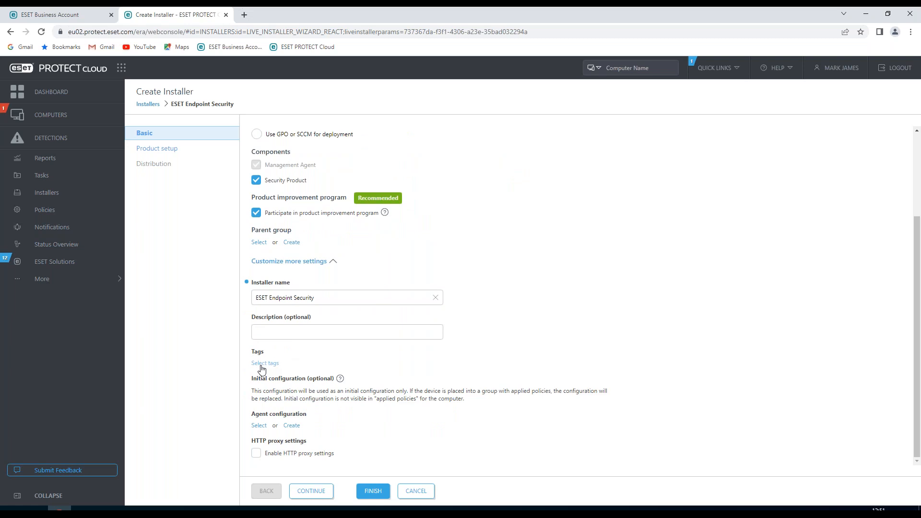
pyautogui.moveTo(298, 388)
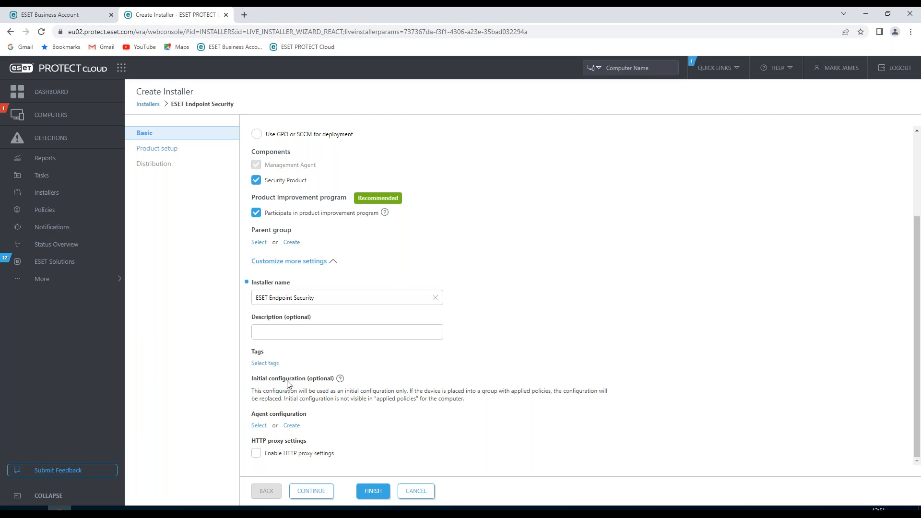
pyautogui.moveTo(293, 412)
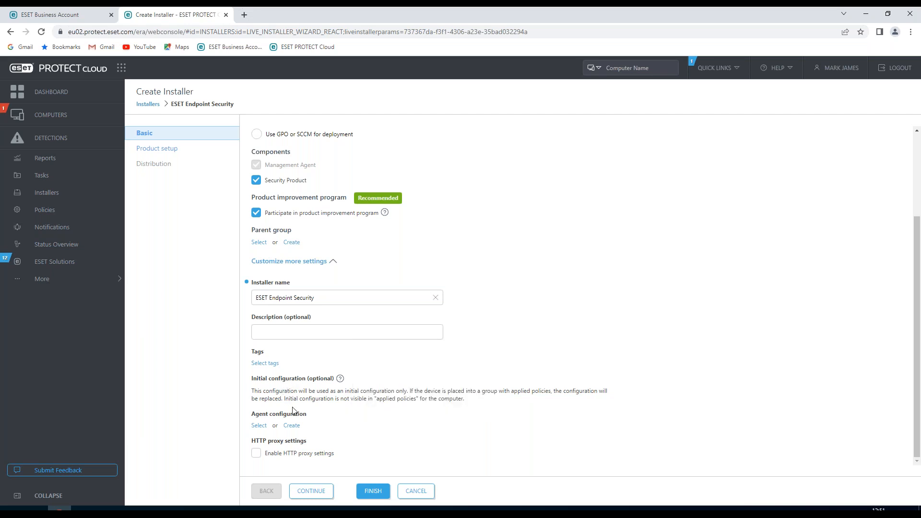
pyautogui.moveTo(282, 418)
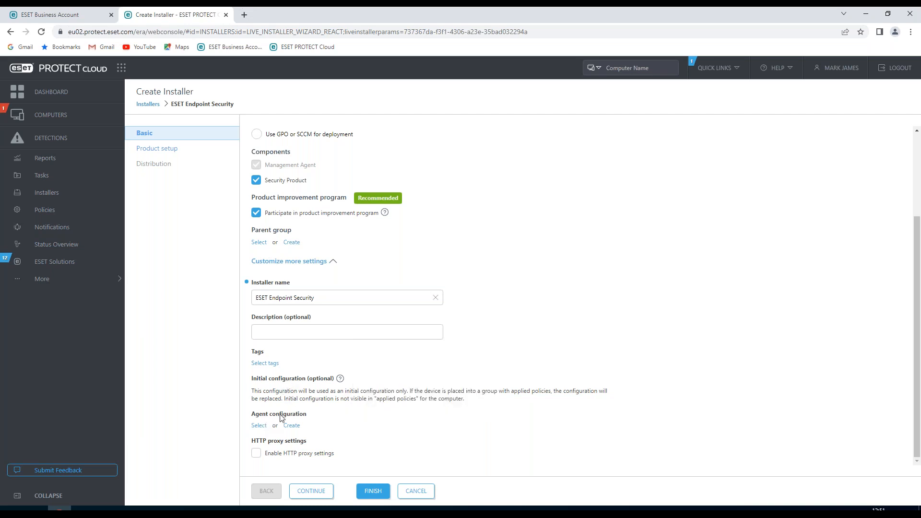
pyautogui.moveTo(293, 458)
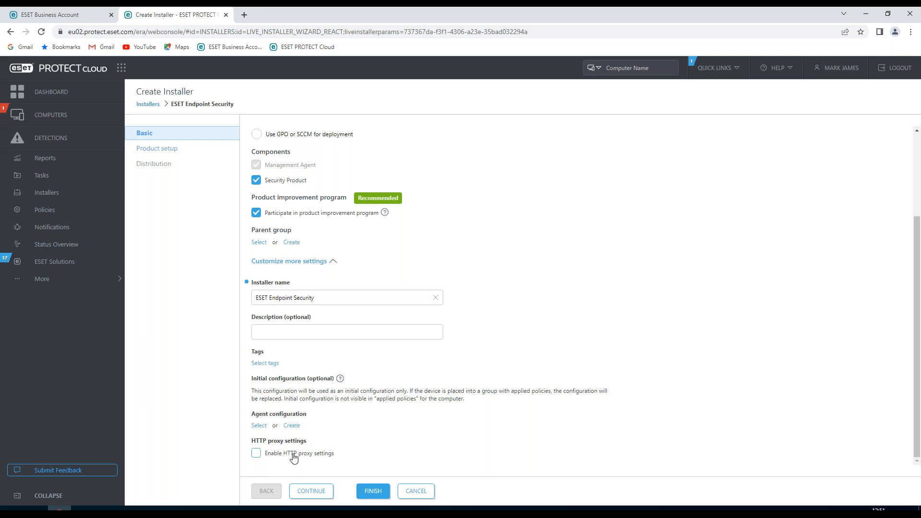
pyautogui.moveTo(279, 458)
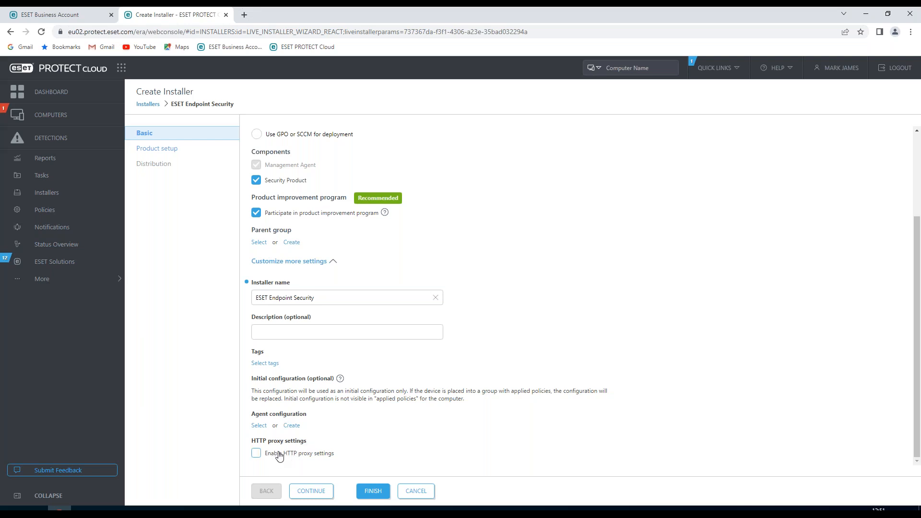
pyautogui.scroll(3)
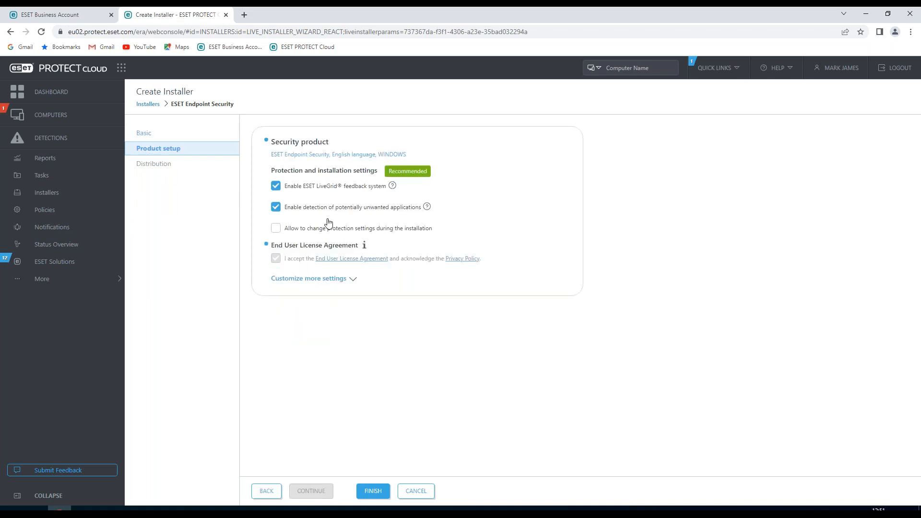
pyautogui.moveTo(340, 158)
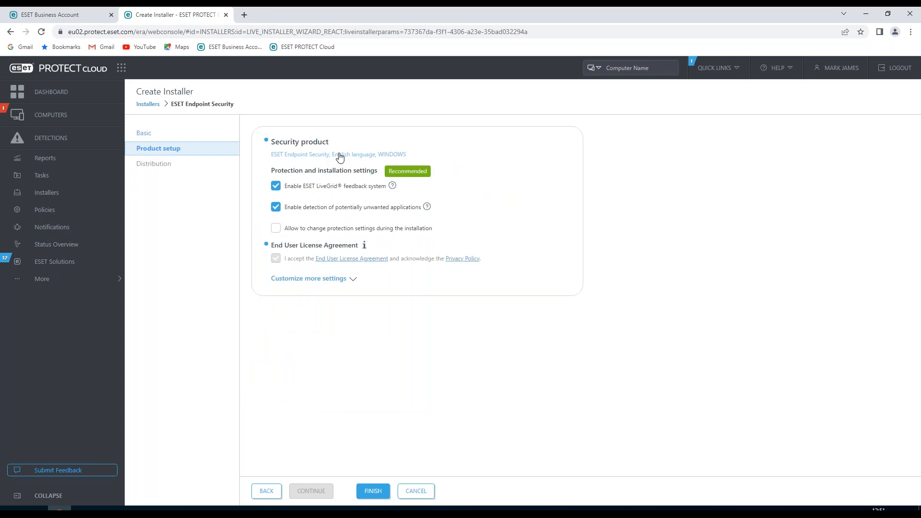
pyautogui.moveTo(313, 161)
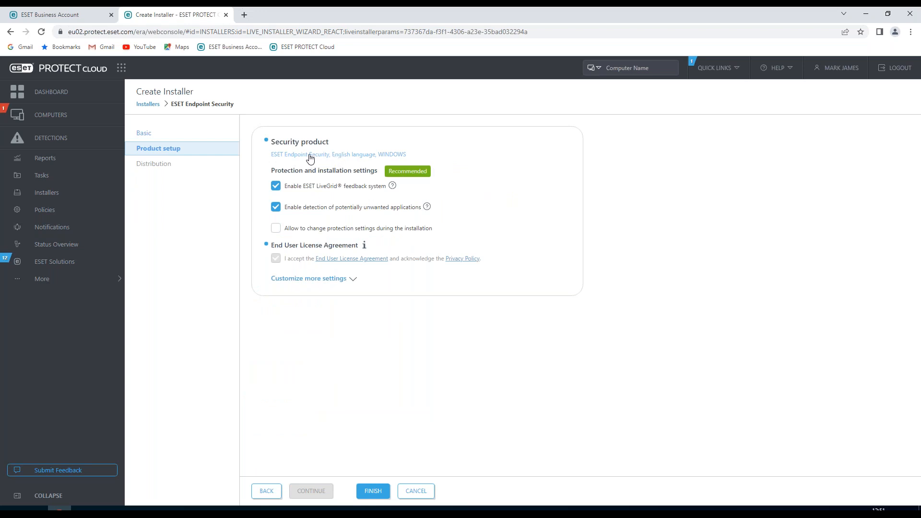
pyautogui.click(300, 154)
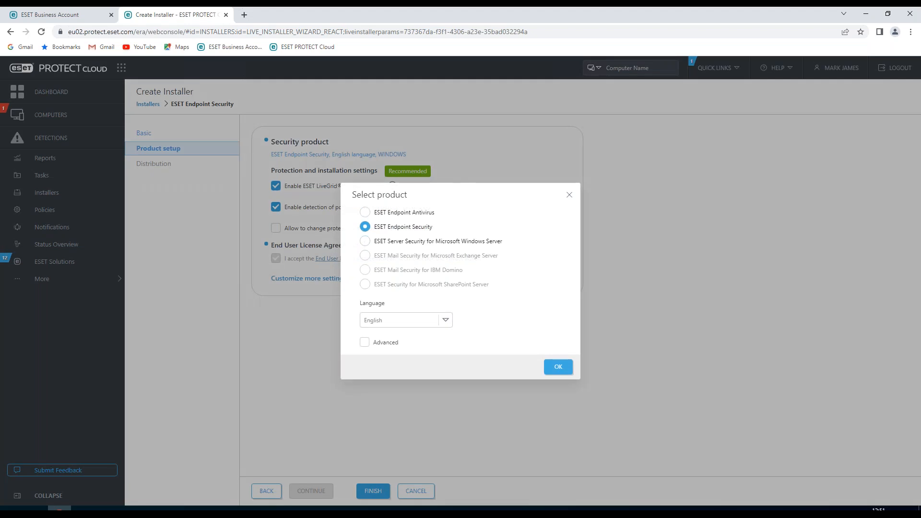
pyautogui.moveTo(404, 249)
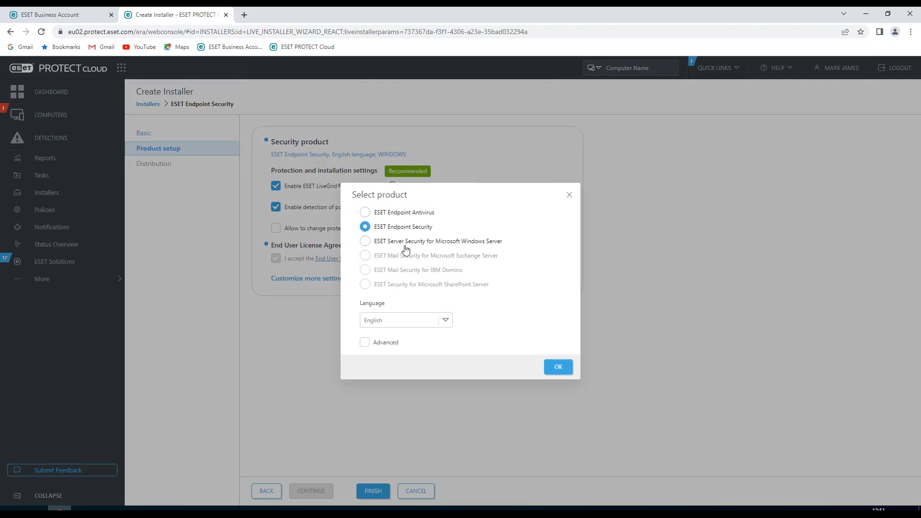
pyautogui.moveTo(406, 228)
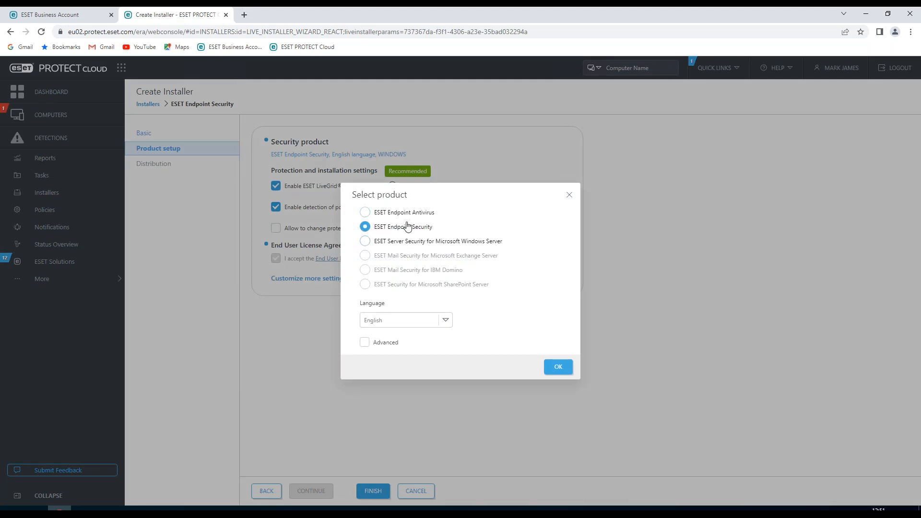
pyautogui.moveTo(385, 345)
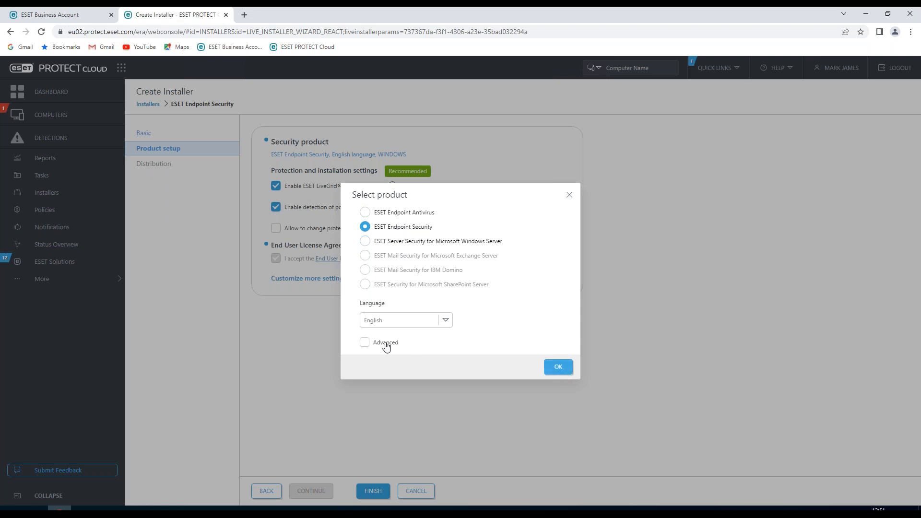
pyautogui.moveTo(446, 324)
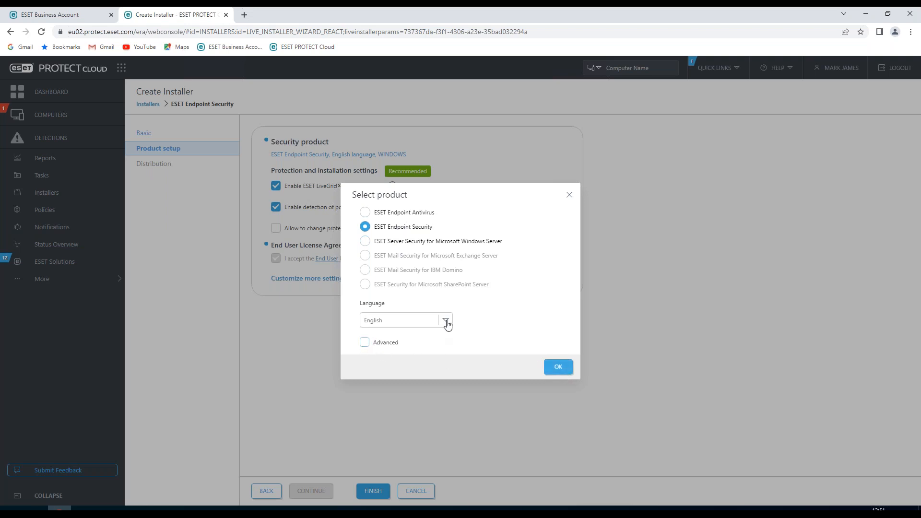
pyautogui.click(446, 320)
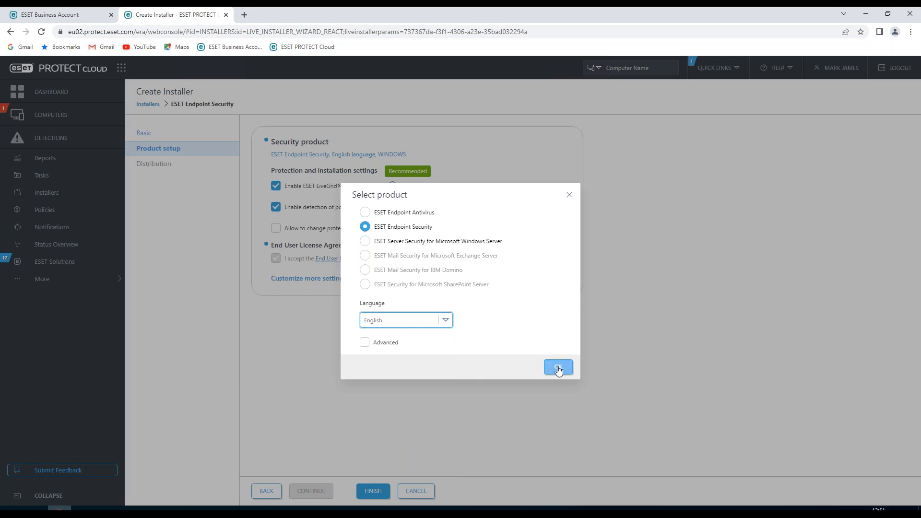
pyautogui.click(557, 367)
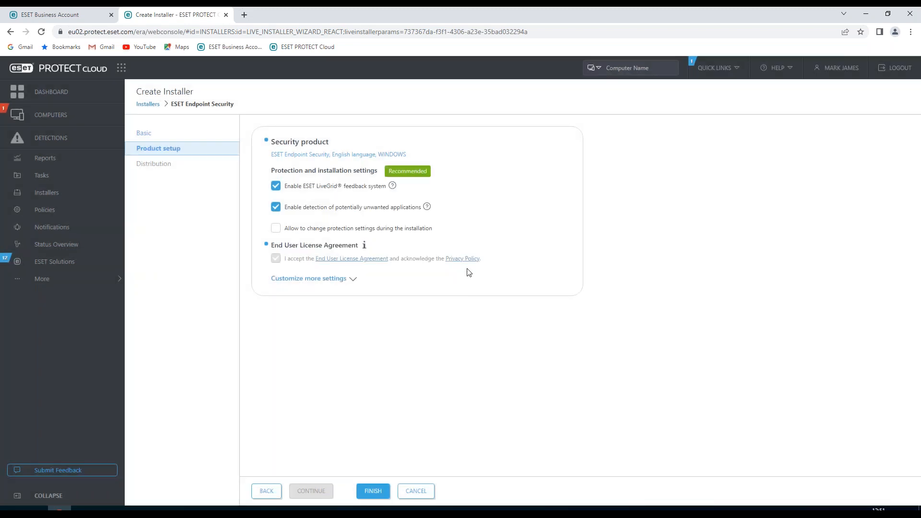
pyautogui.moveTo(333, 202)
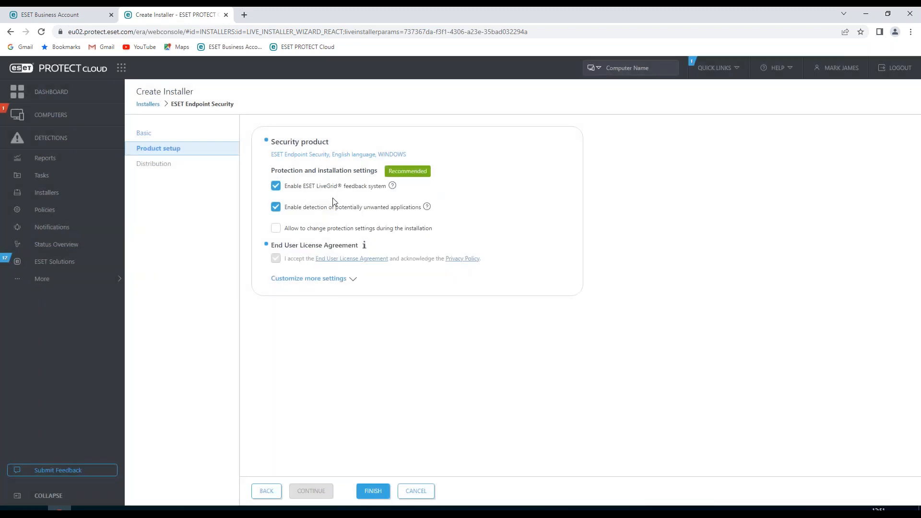
pyautogui.moveTo(392, 186)
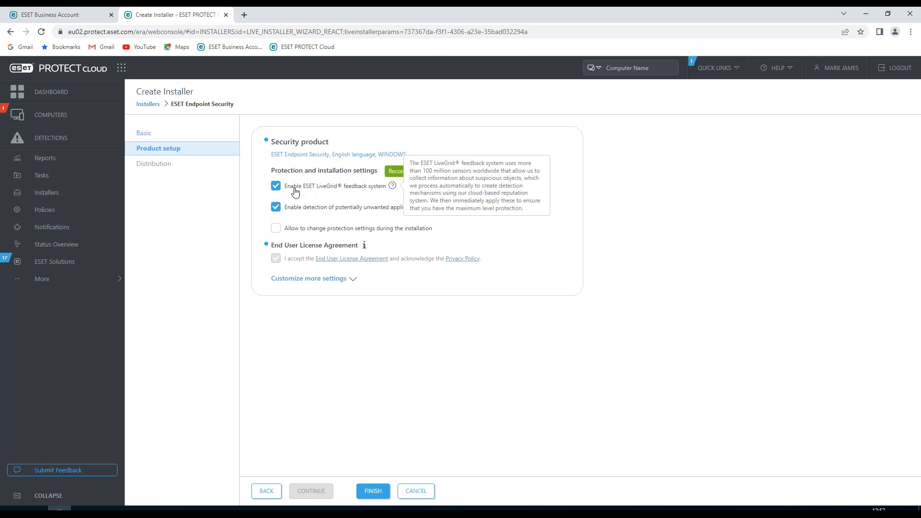
pyautogui.moveTo(313, 215)
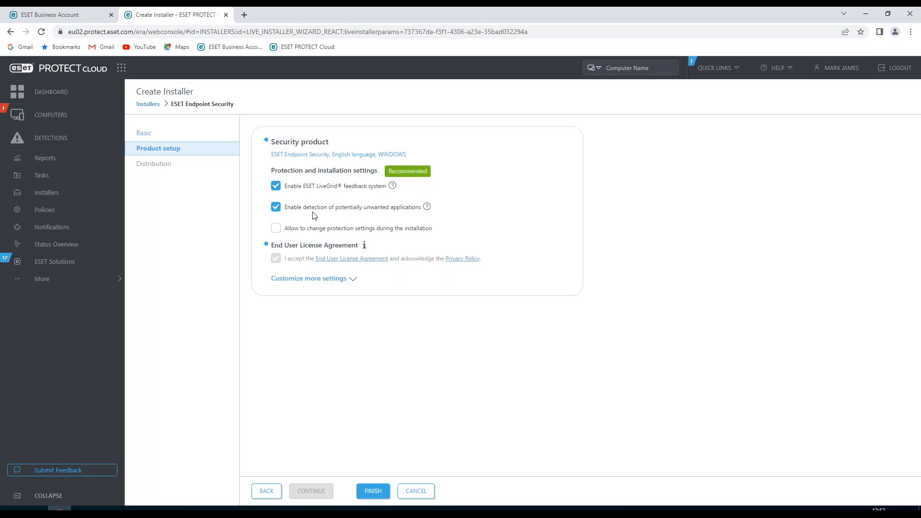
pyautogui.moveTo(427, 207)
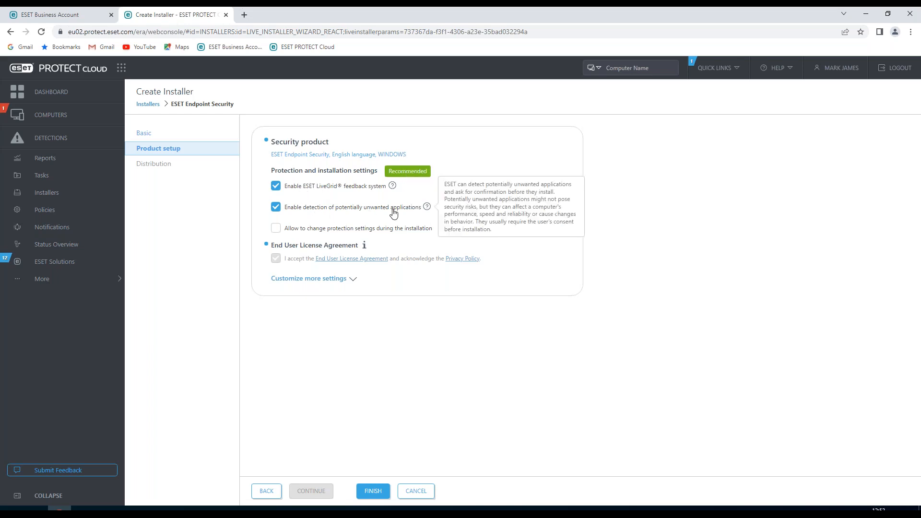
pyautogui.moveTo(329, 236)
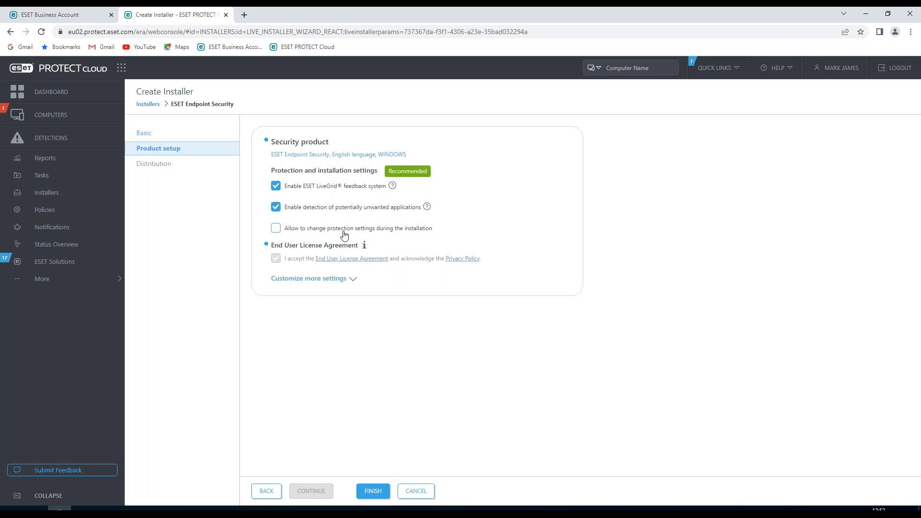
pyautogui.moveTo(364, 245)
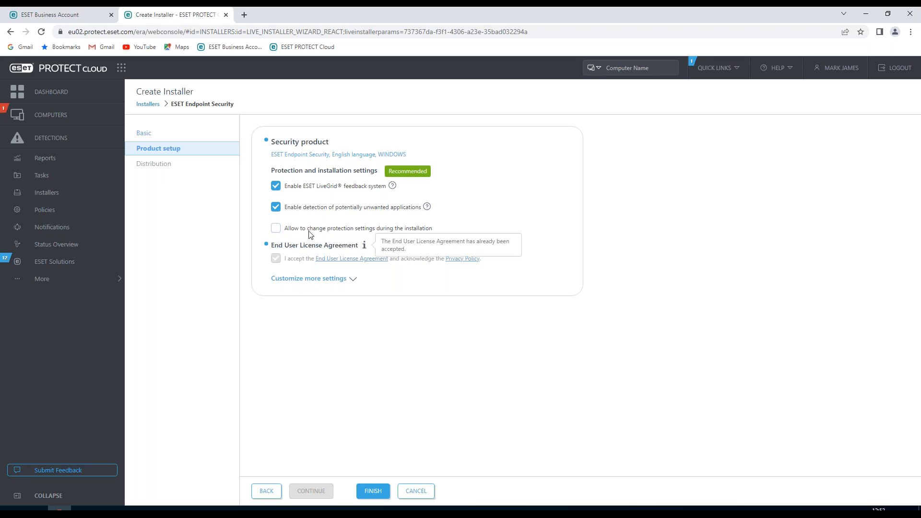
pyautogui.moveTo(290, 252)
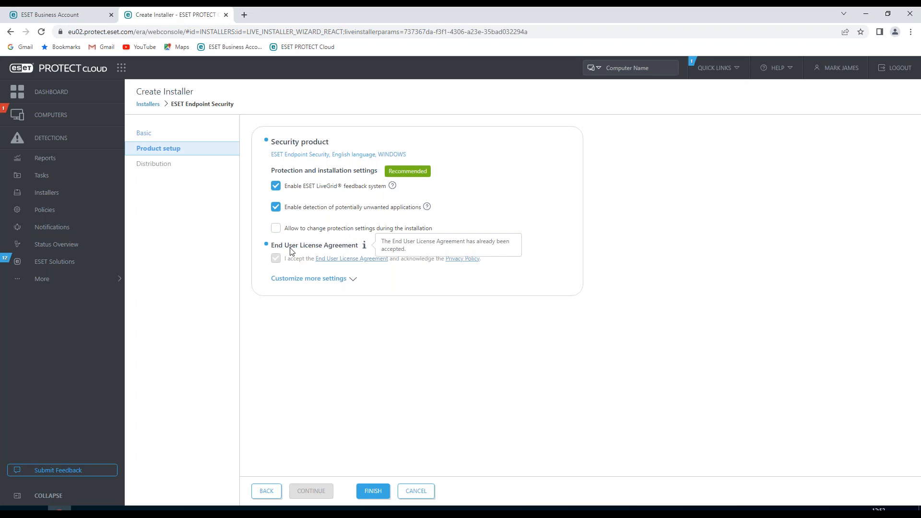
pyautogui.moveTo(350, 283)
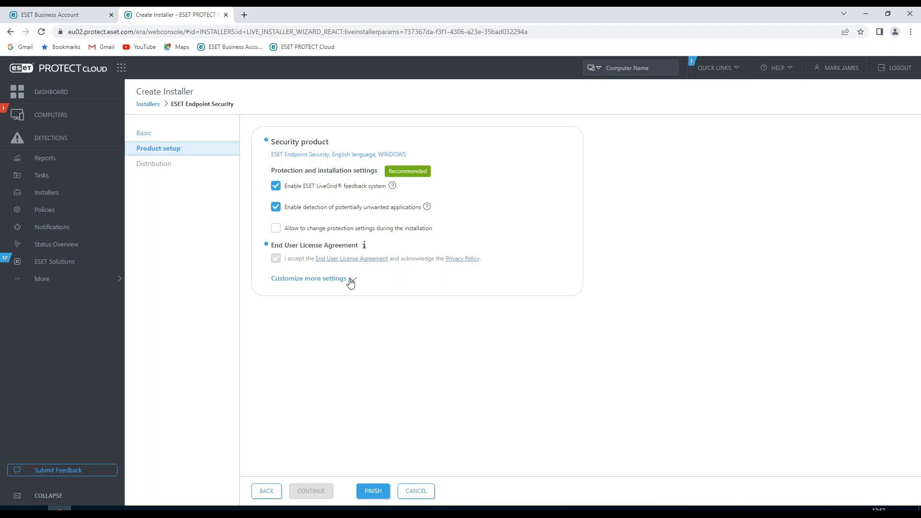
pyautogui.click(308, 278)
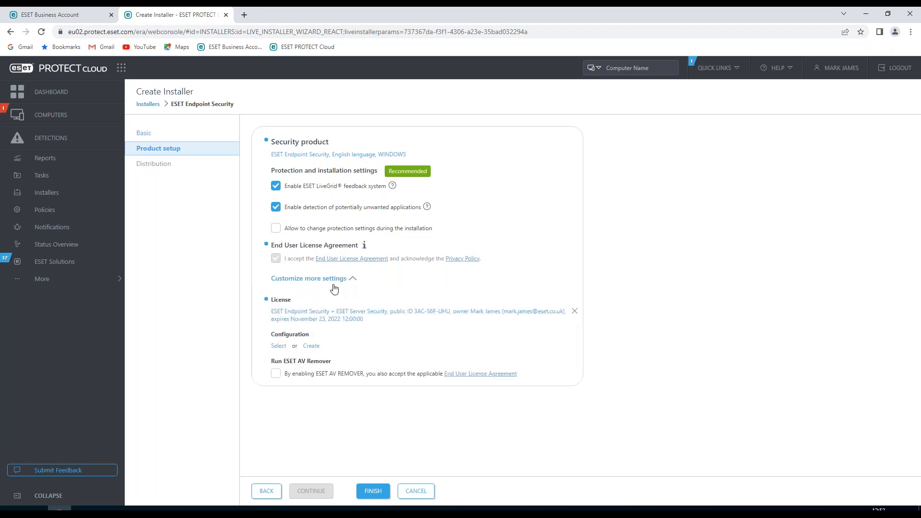
pyautogui.moveTo(403, 336)
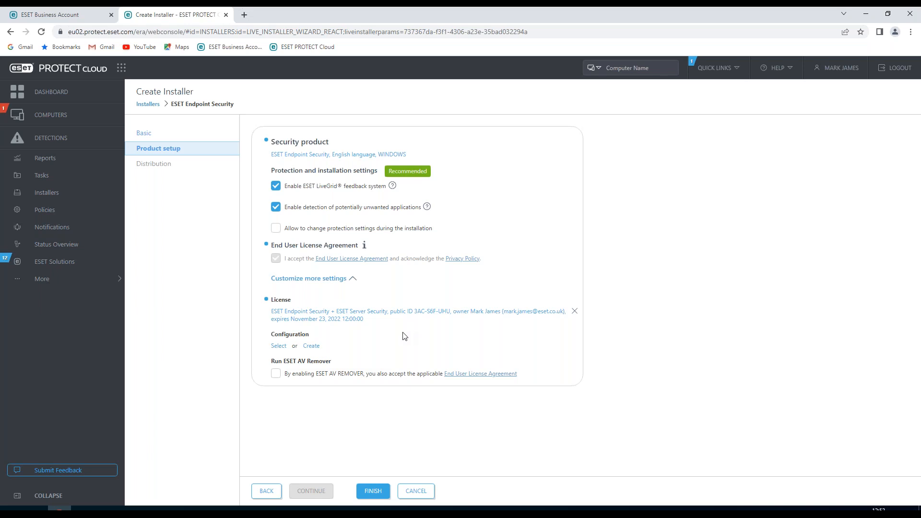
pyautogui.moveTo(387, 337)
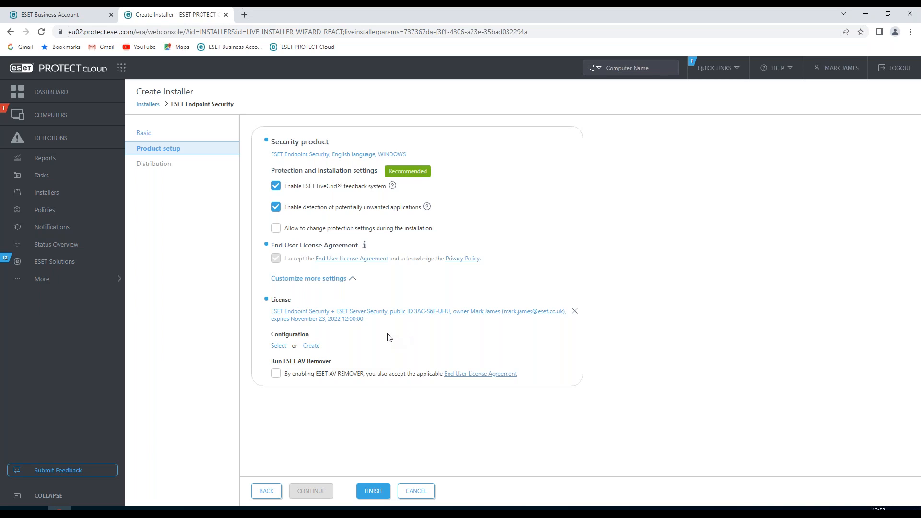
pyautogui.moveTo(348, 339)
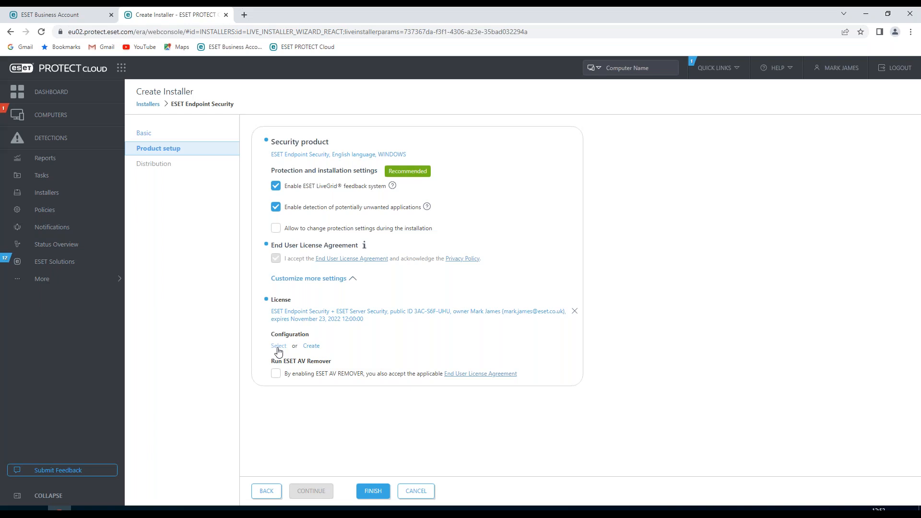
pyautogui.moveTo(311, 345)
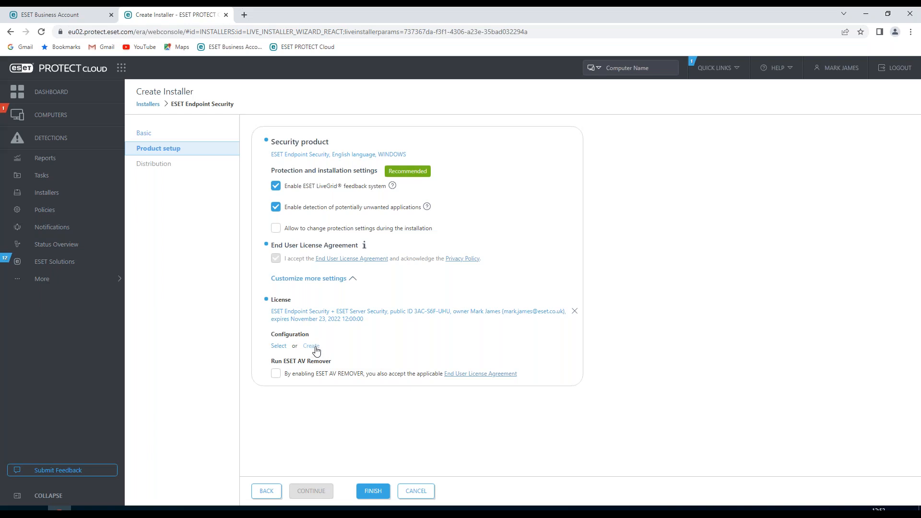
pyautogui.moveTo(327, 353)
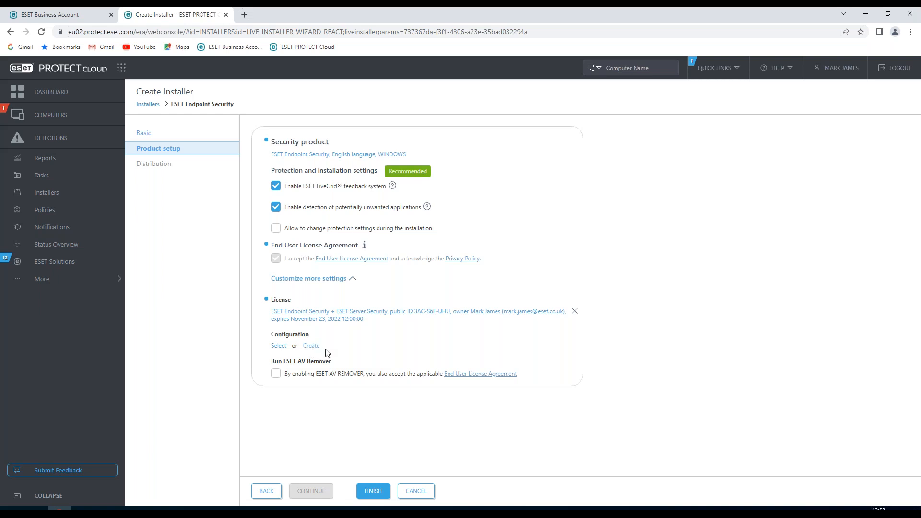
pyautogui.moveTo(321, 384)
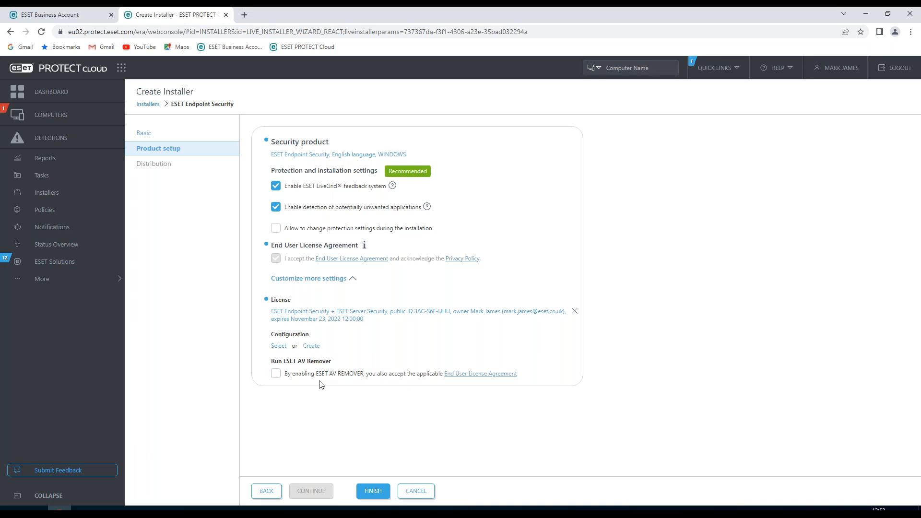
pyautogui.moveTo(290, 376)
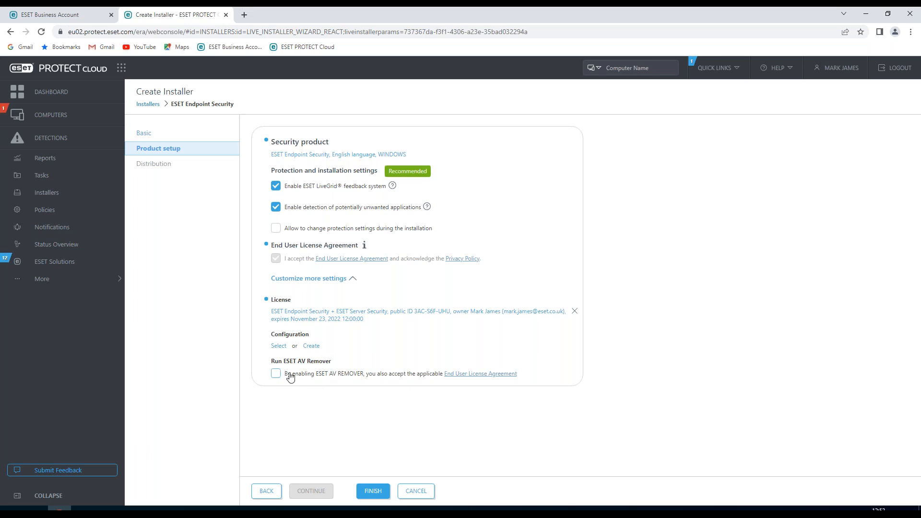
pyautogui.moveTo(280, 377)
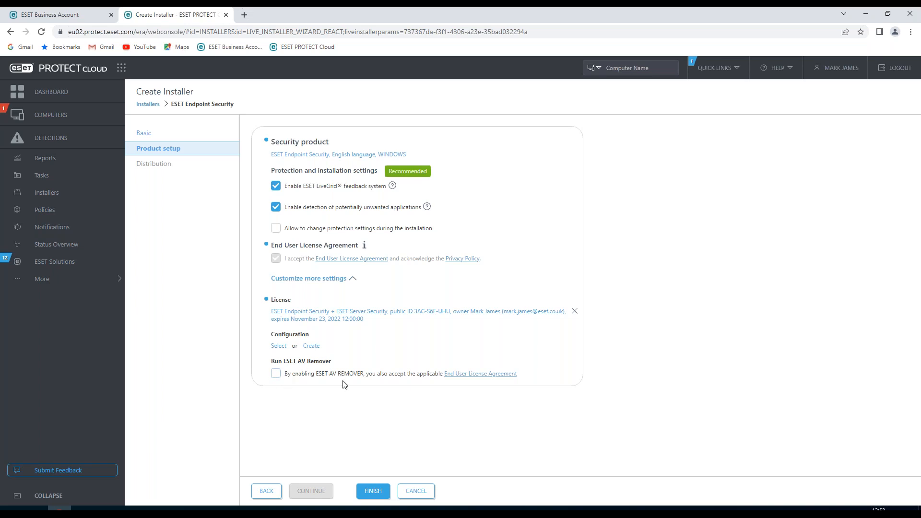
pyautogui.moveTo(154, 163)
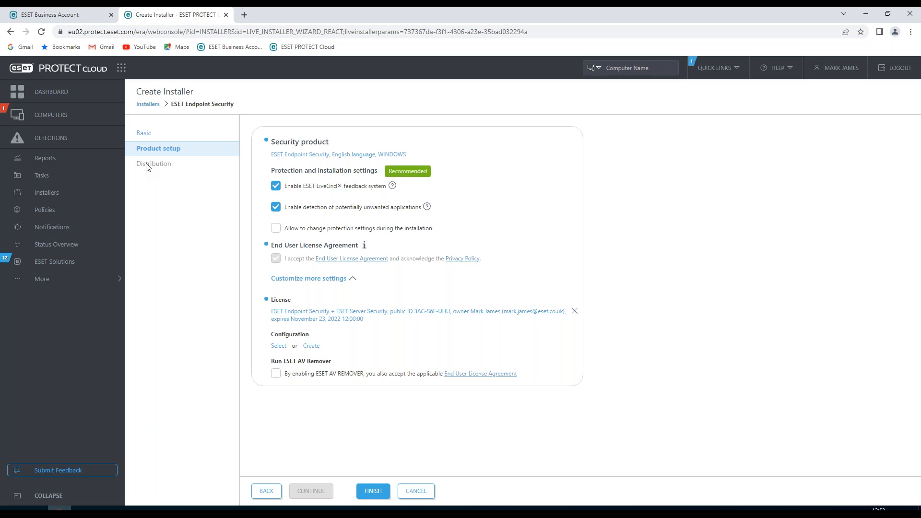
pyautogui.moveTo(159, 169)
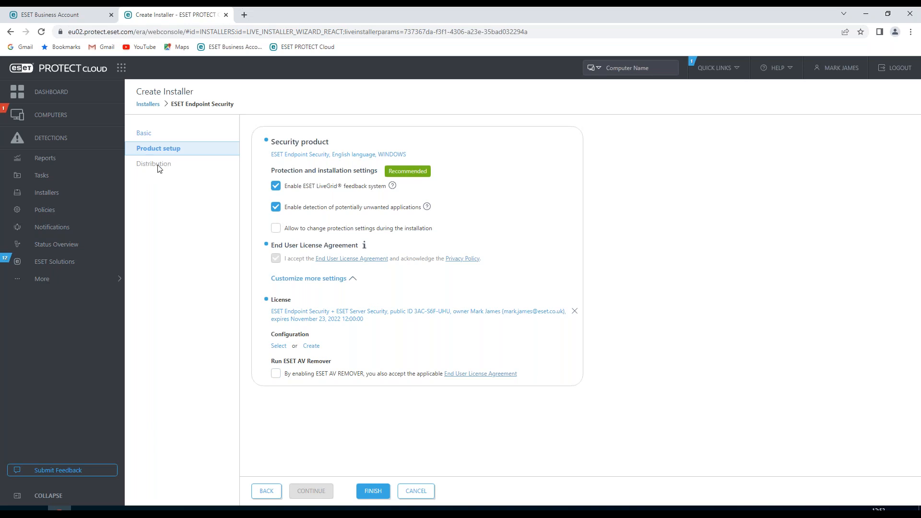
pyautogui.moveTo(158, 170)
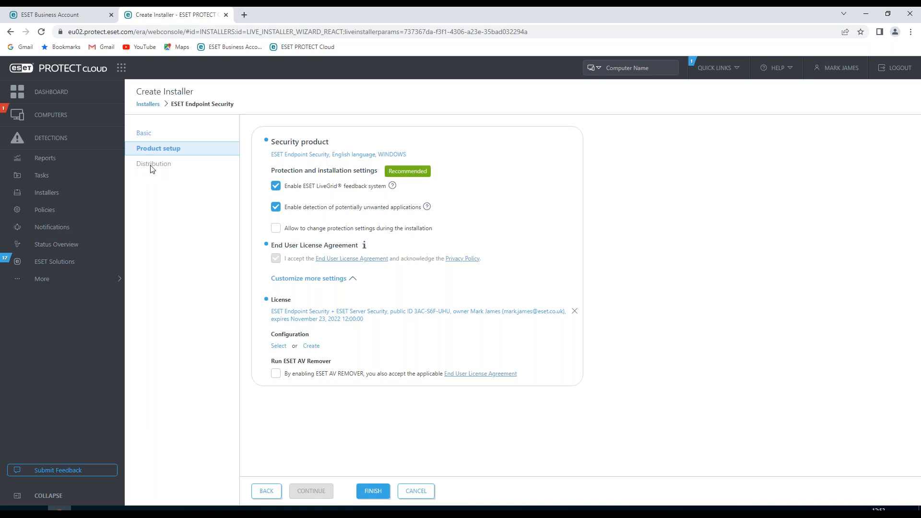
pyautogui.moveTo(377, 484)
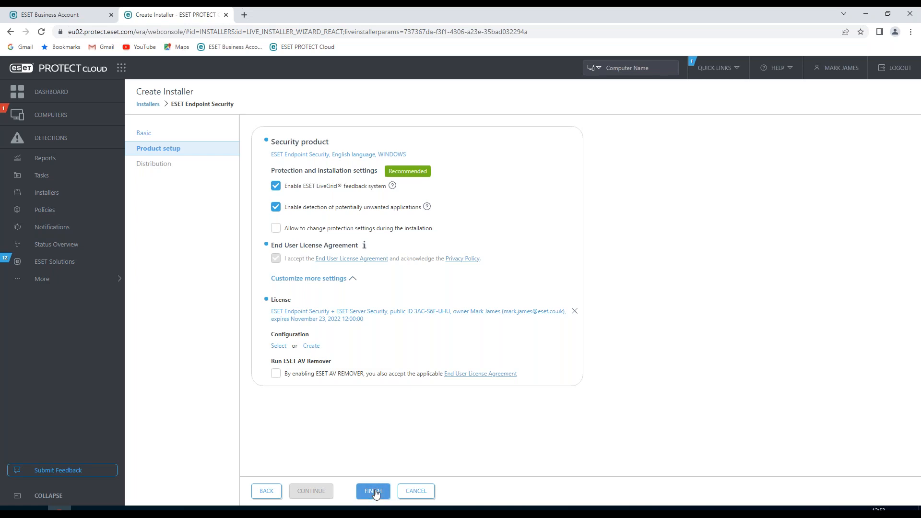
# Finish the installer, view its distribution link, and return to the Installers list.
pyautogui.click(372, 490)
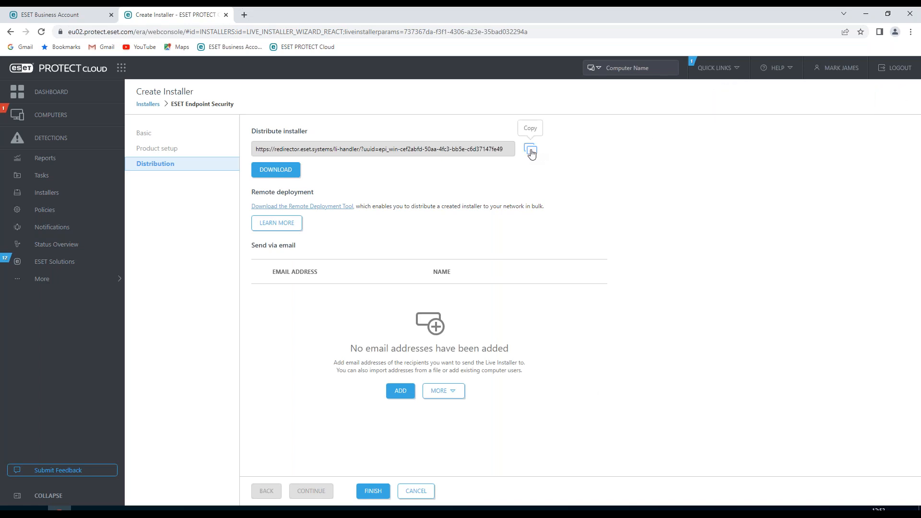
pyautogui.moveTo(275, 170)
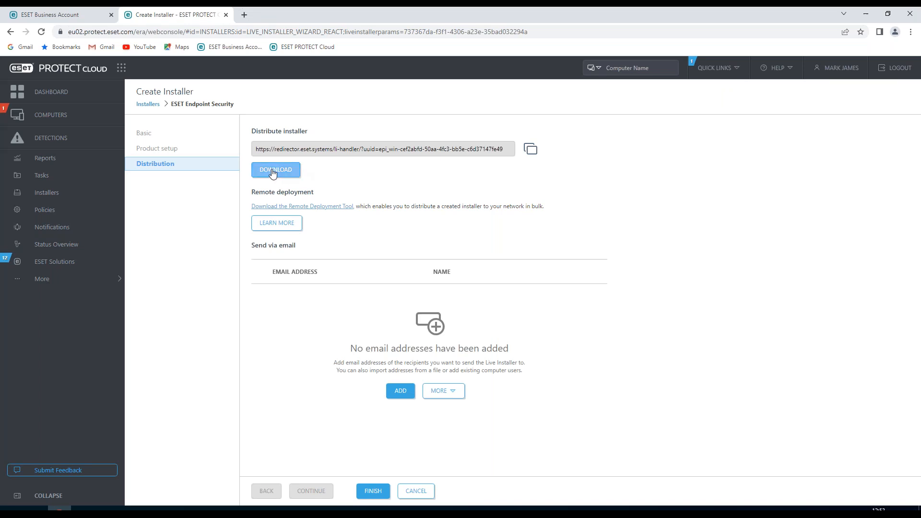
pyautogui.moveTo(319, 212)
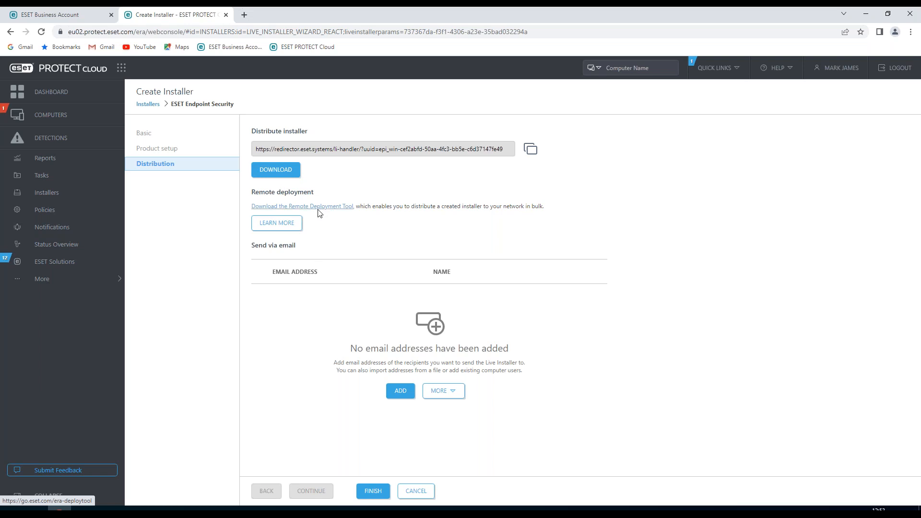
pyautogui.moveTo(327, 283)
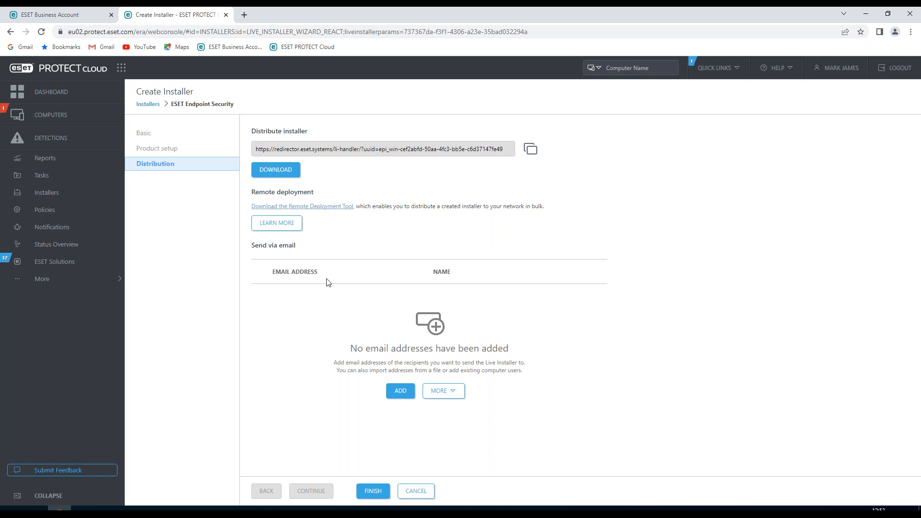
pyautogui.moveTo(301, 283)
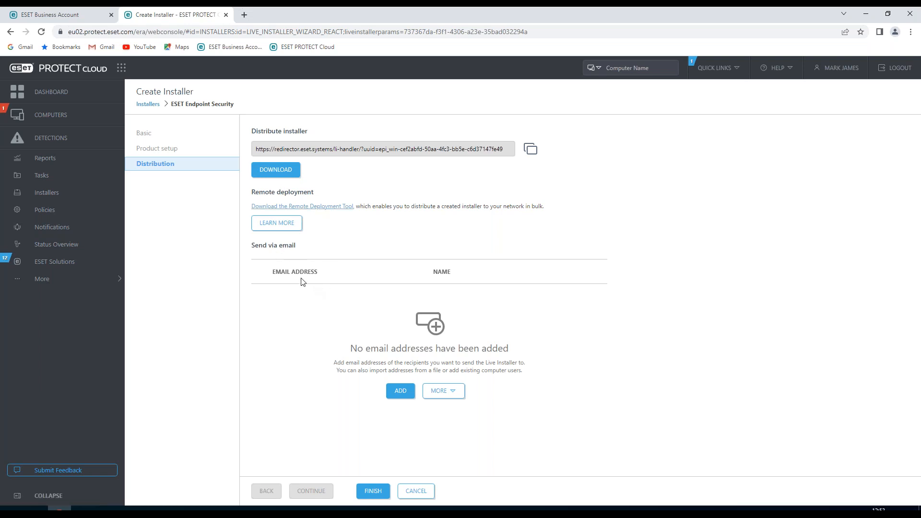
pyautogui.moveTo(505, 345)
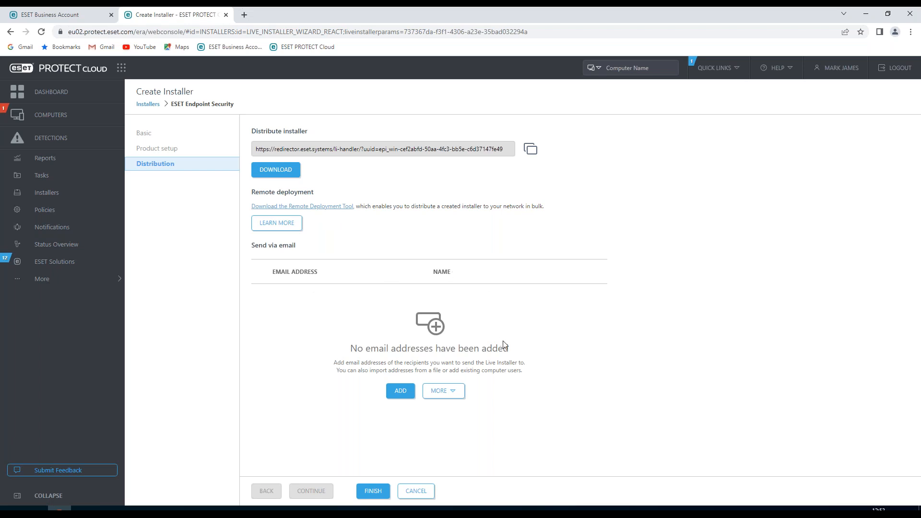
pyautogui.moveTo(400, 390)
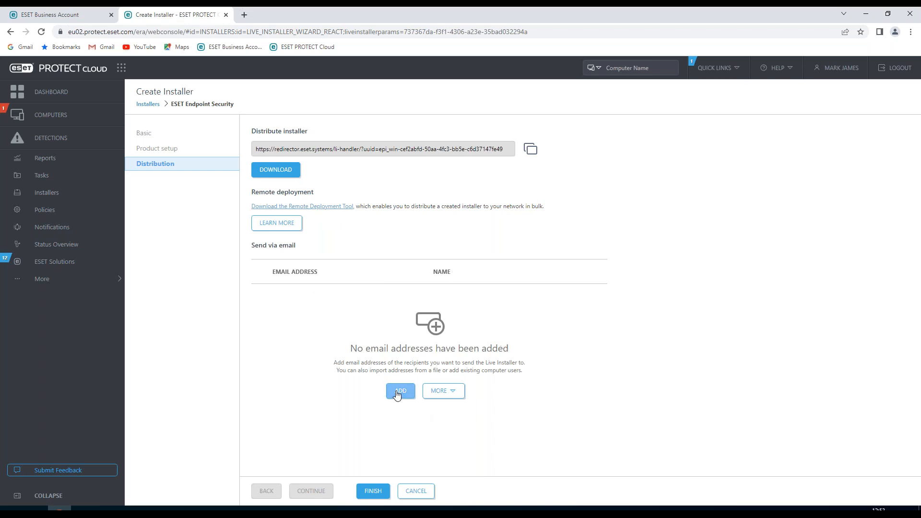
pyautogui.moveTo(384, 474)
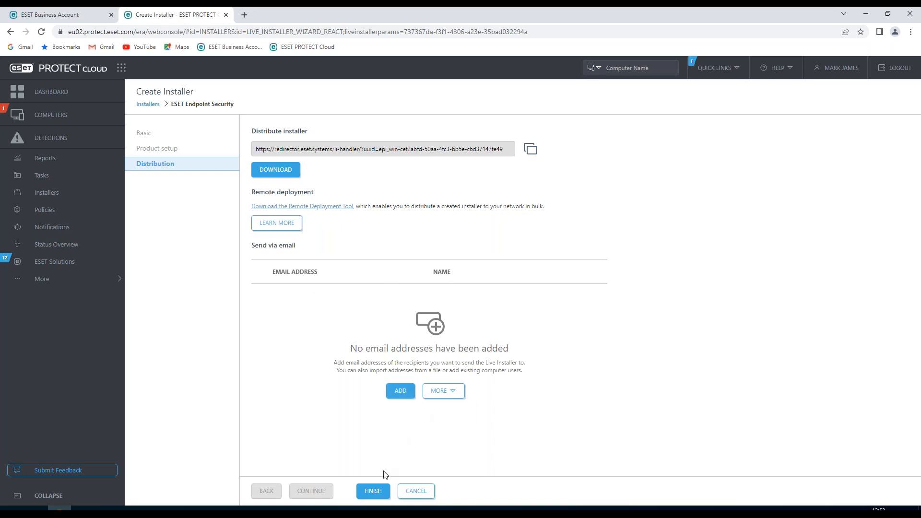
pyautogui.click(372, 492)
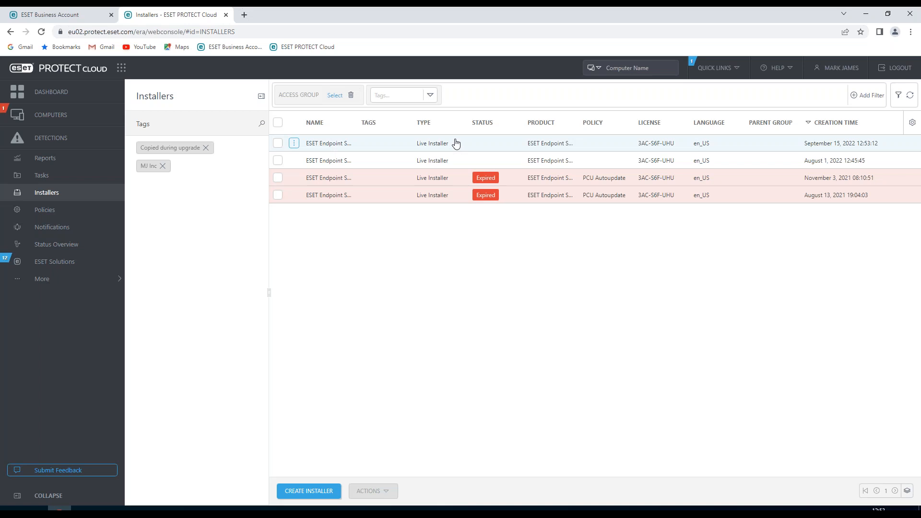
pyautogui.moveTo(727, 213)
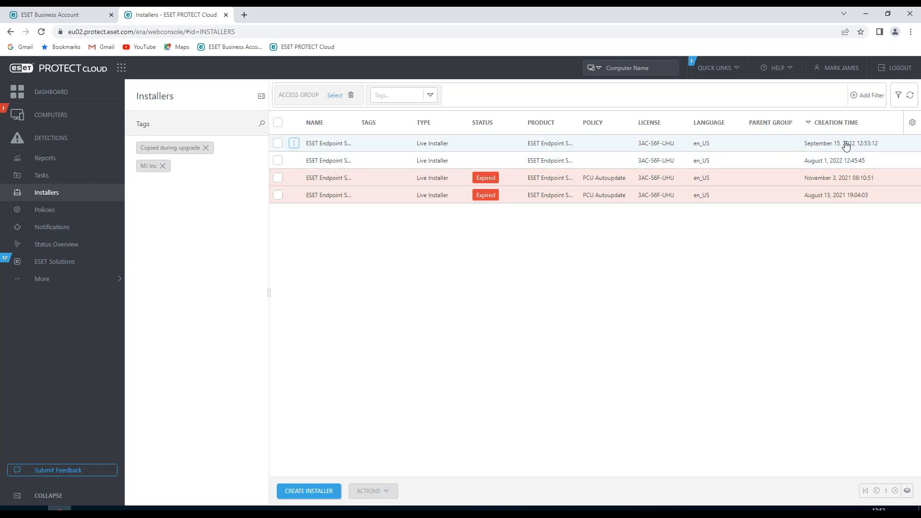
pyautogui.moveTo(607, 144)
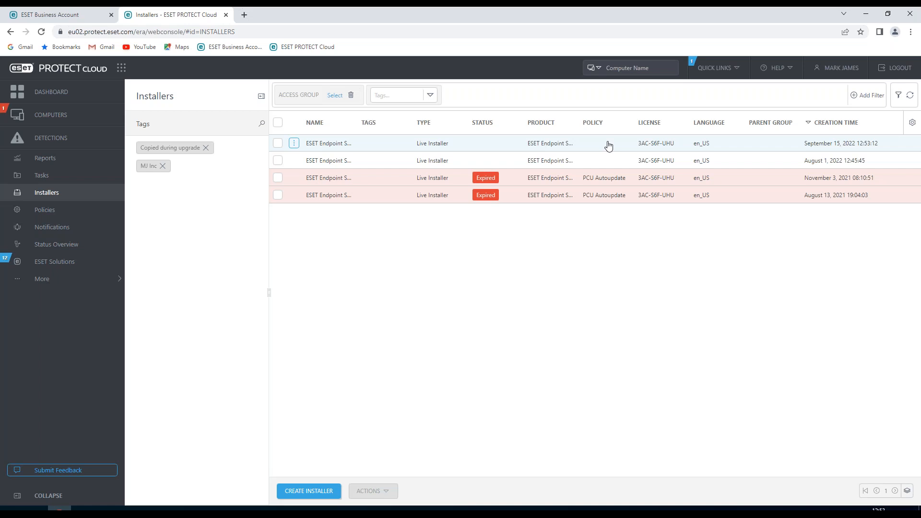
pyautogui.moveTo(532, 283)
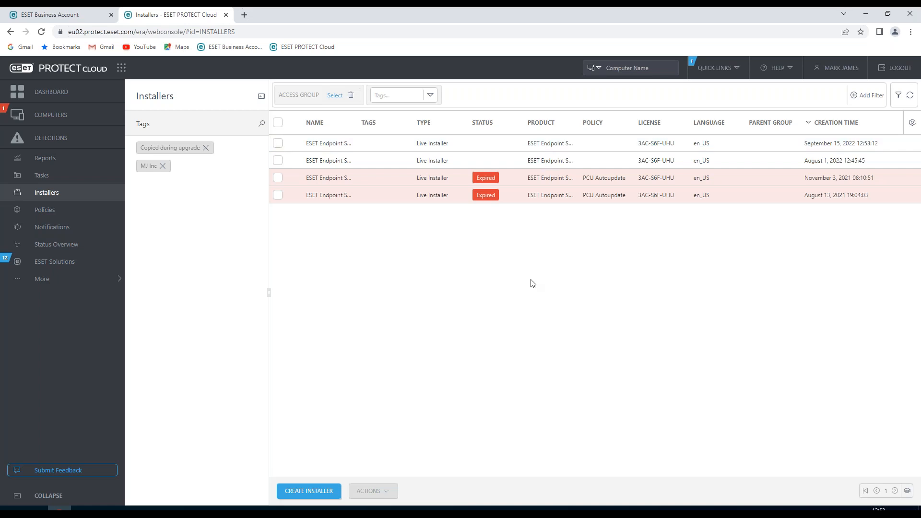